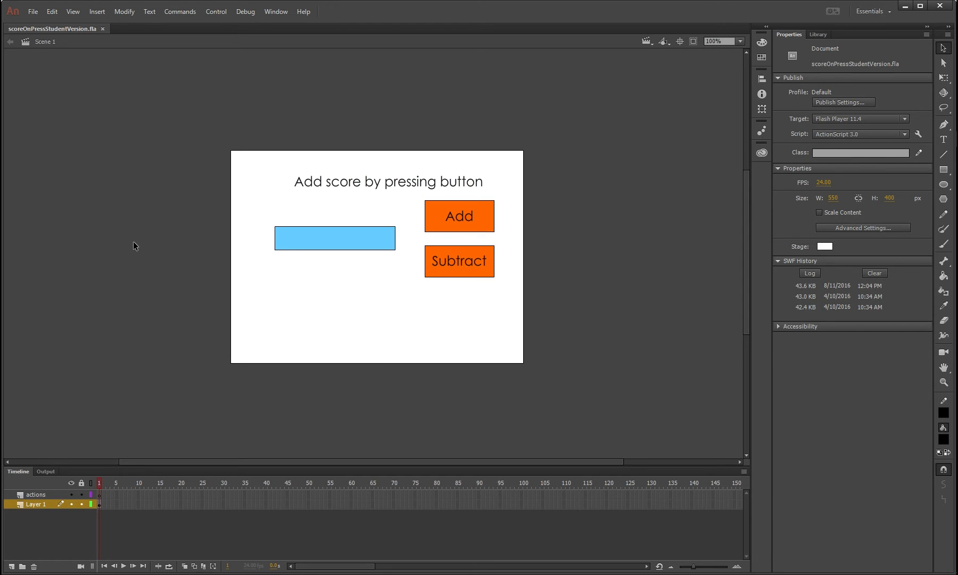
mouse_move(457, 232)
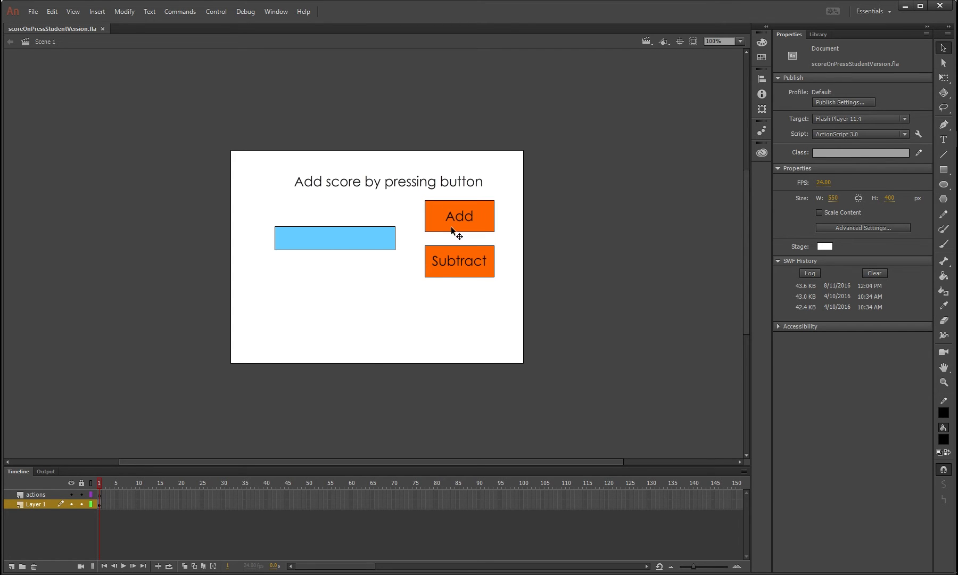
mouse_move(458, 252)
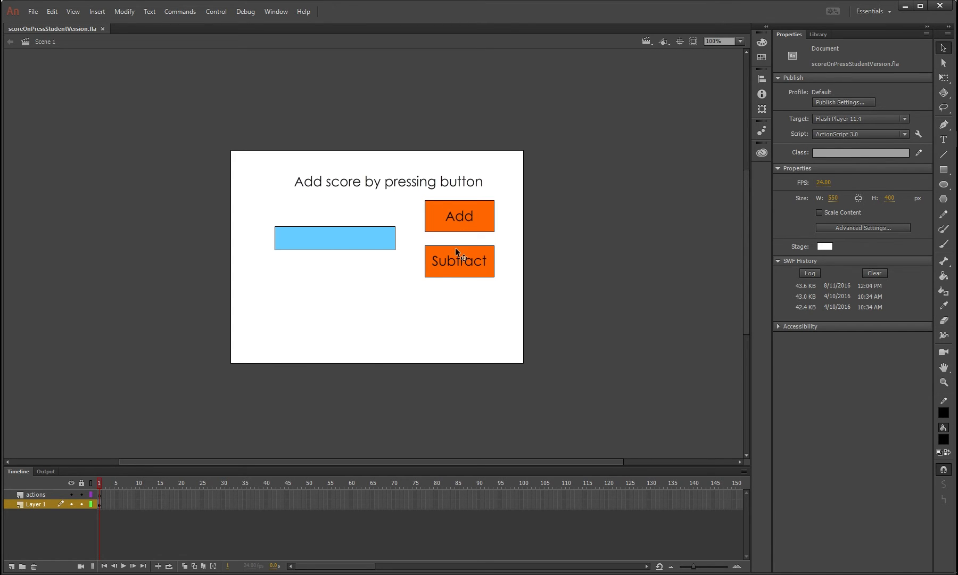
mouse_move(473, 267)
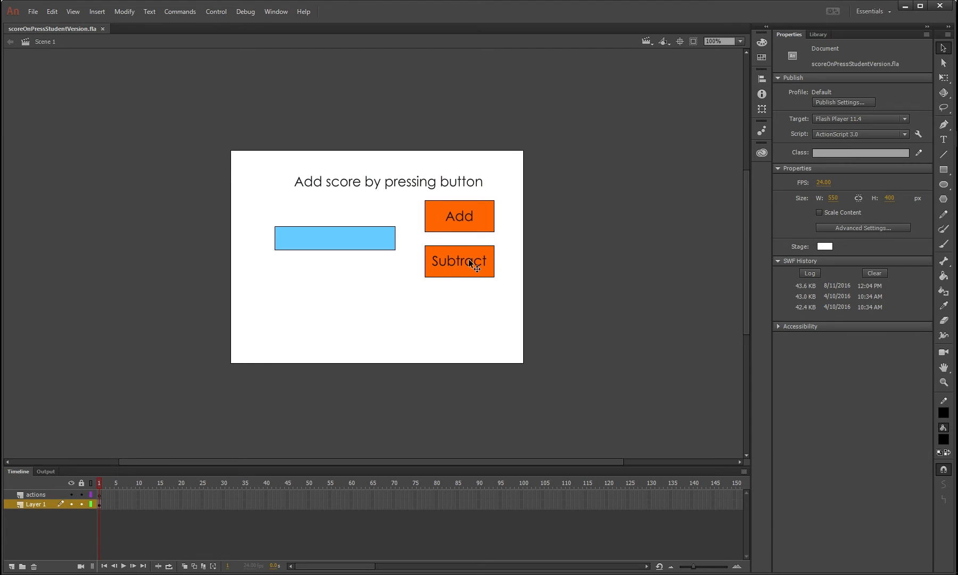
Check the score text box's instance name and Dynamic Text type, and the Add button's name.
left_click(335, 237)
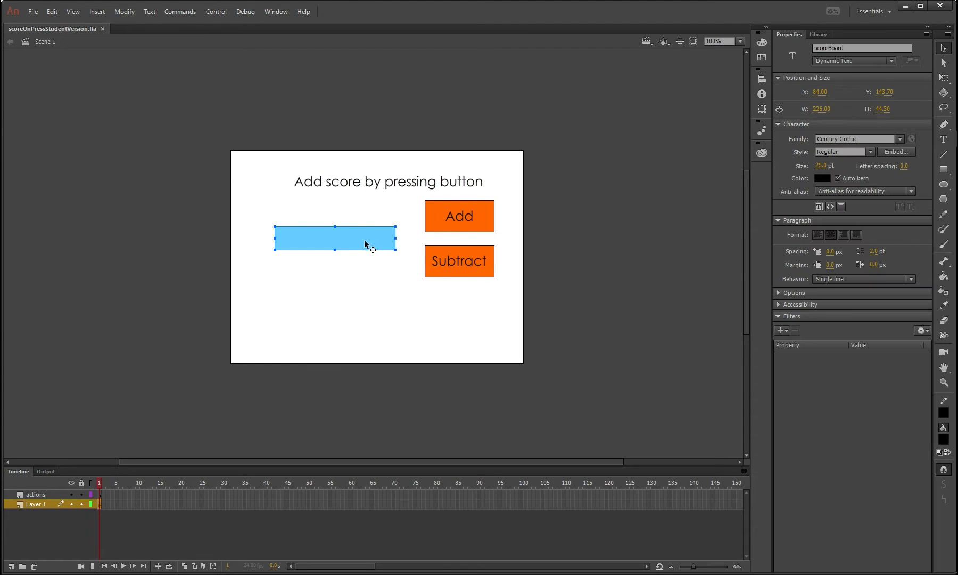
left_click(364, 322)
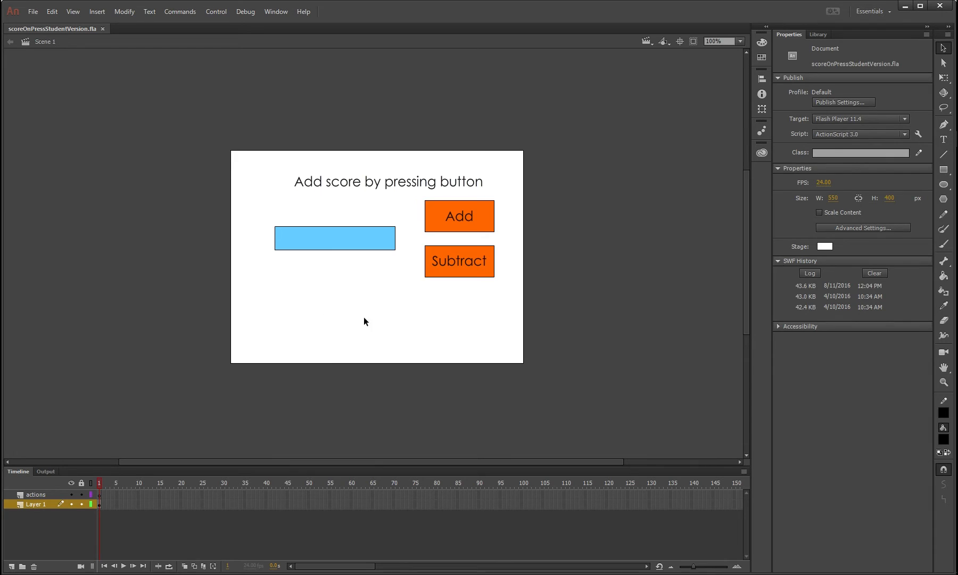
left_click(335, 238)
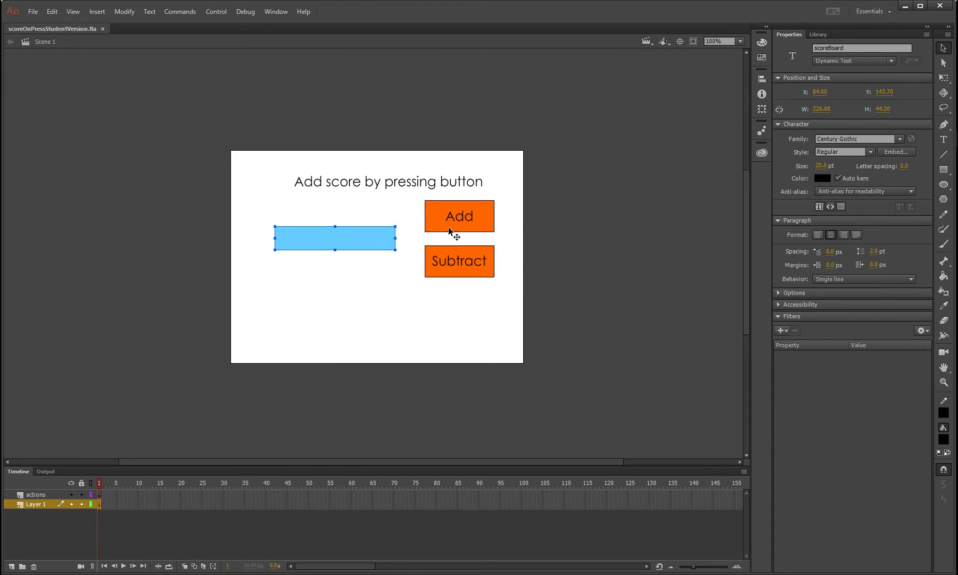
left_click(852, 60)
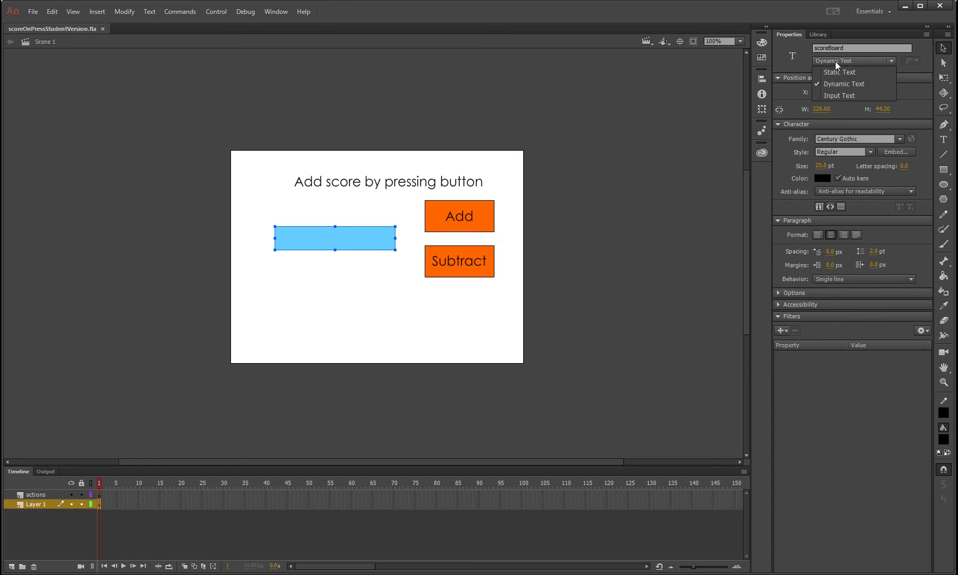
left_click(860, 48)
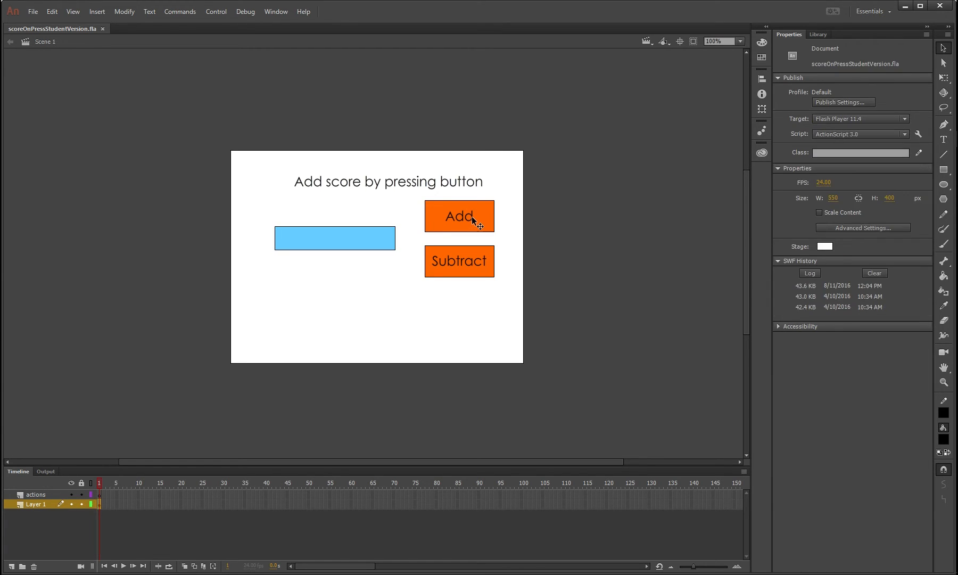
left_click(459, 216)
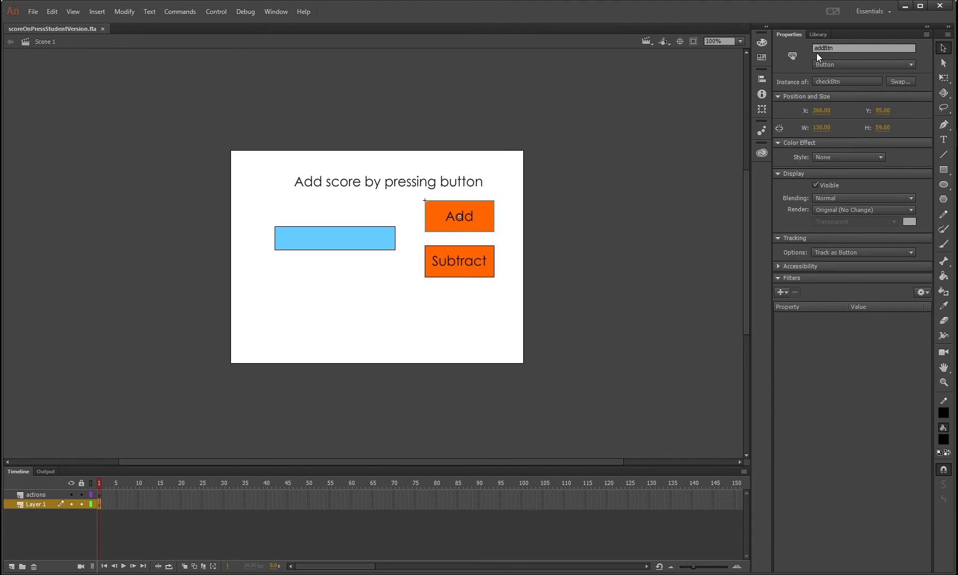
left_click(459, 261)
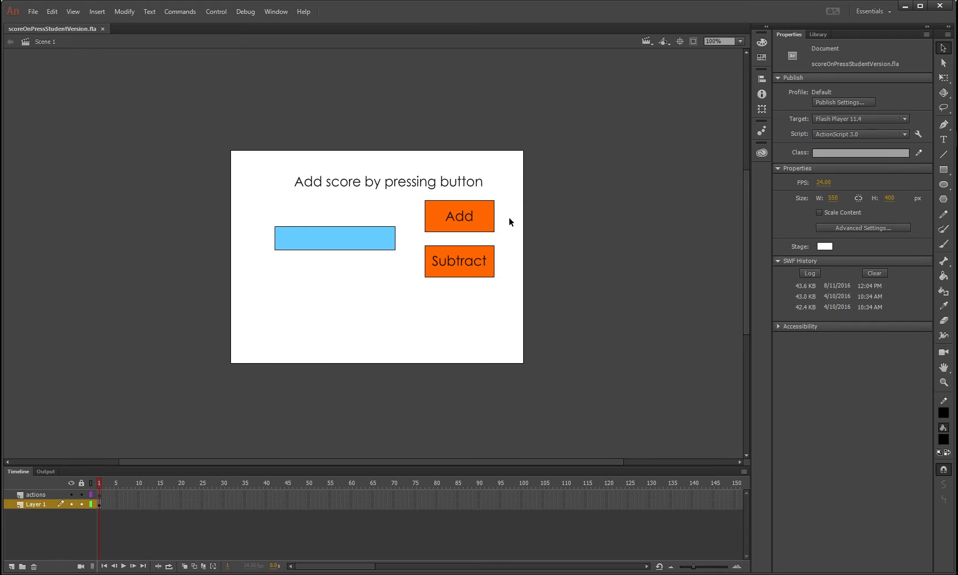
mouse_move(385, 327)
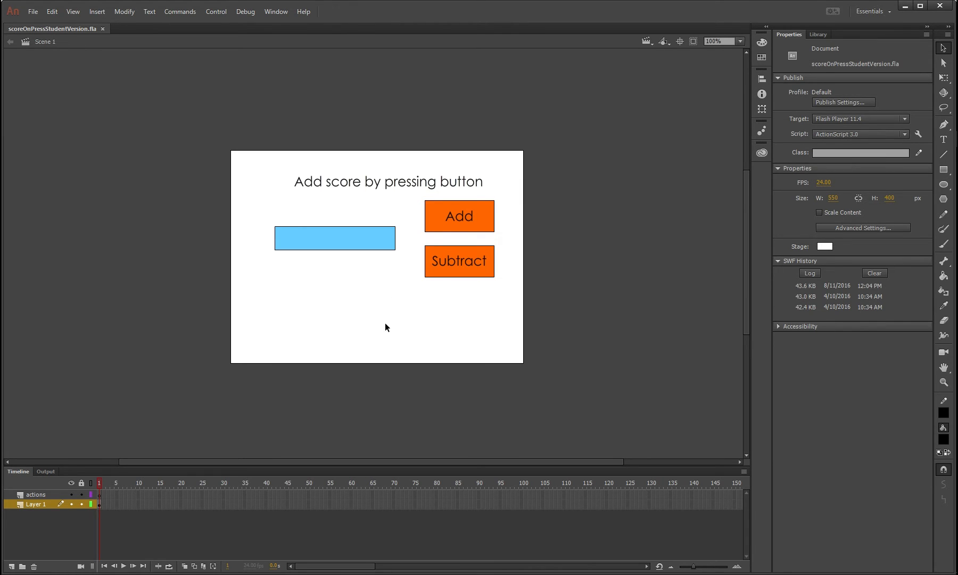
mouse_move(411, 265)
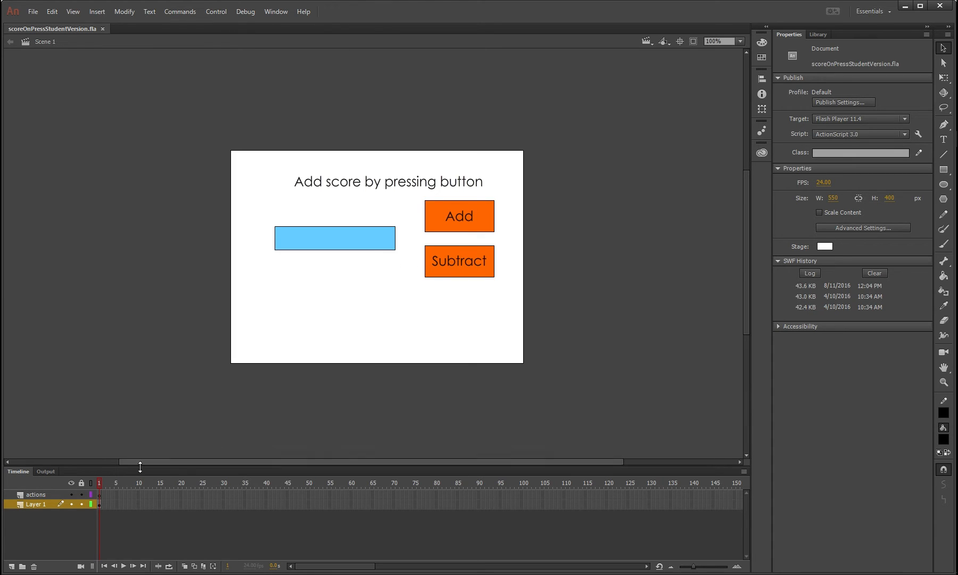
Select frame 1 of the actions layer and open its Actions panel with F9.
left_click(99, 494)
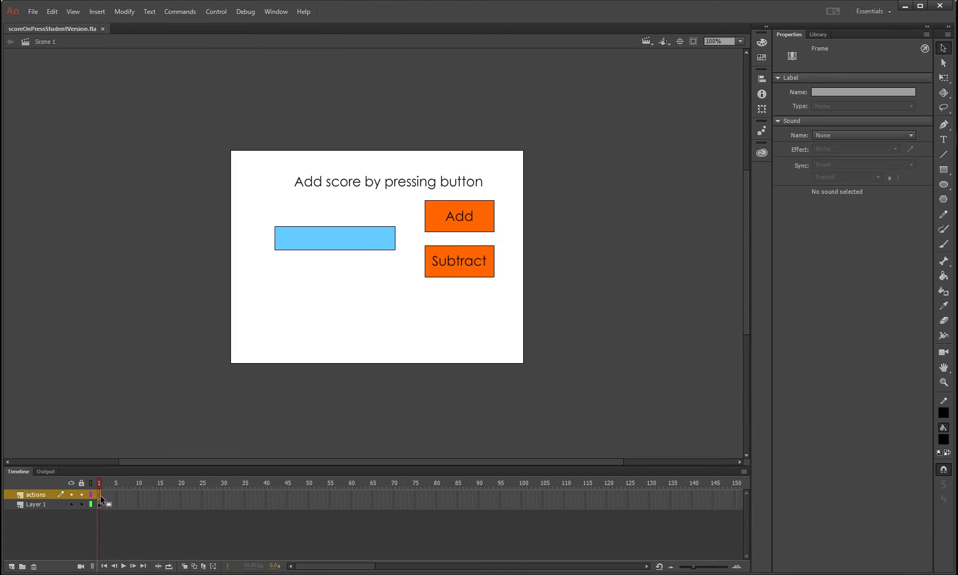
mouse_move(55, 29)
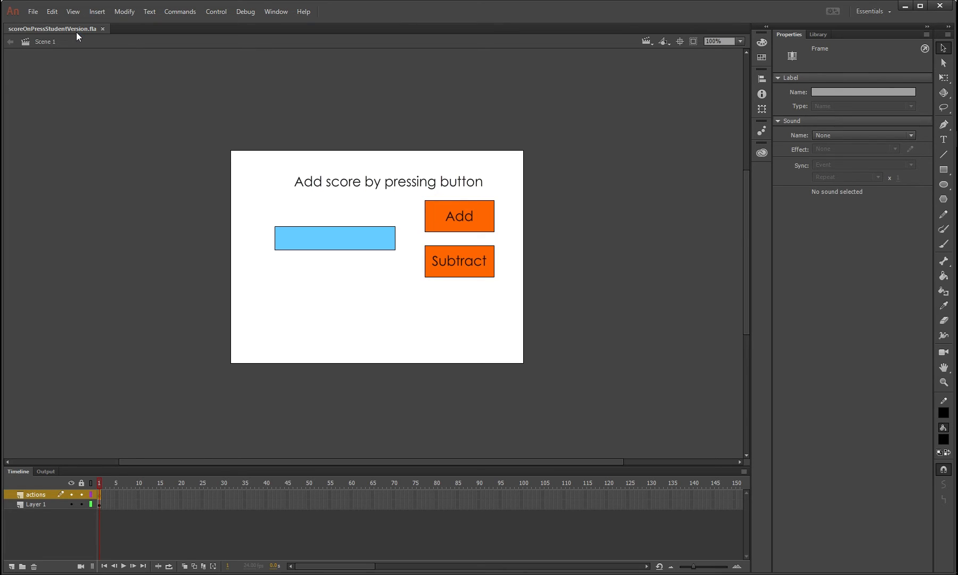
mouse_move(369, 86)
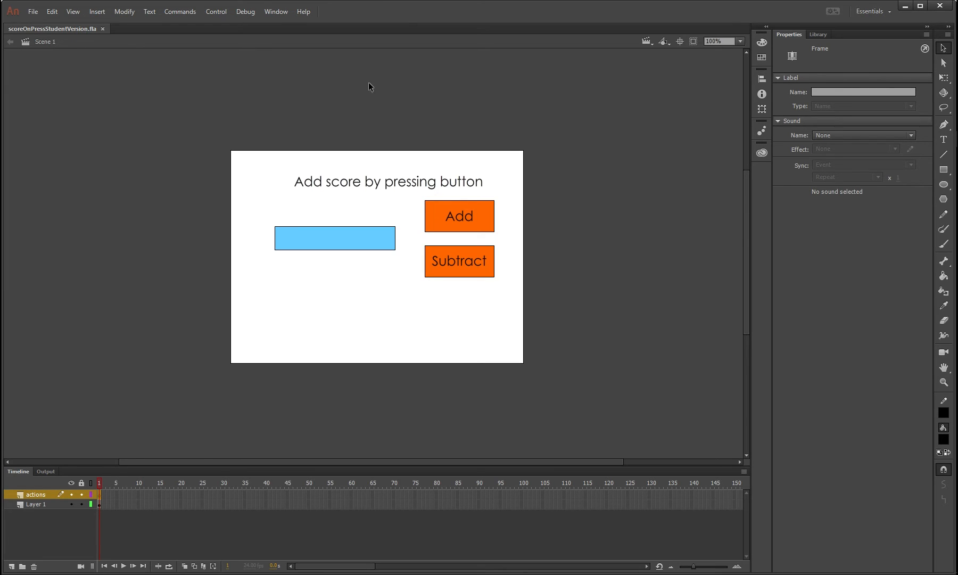
mouse_move(343, 269)
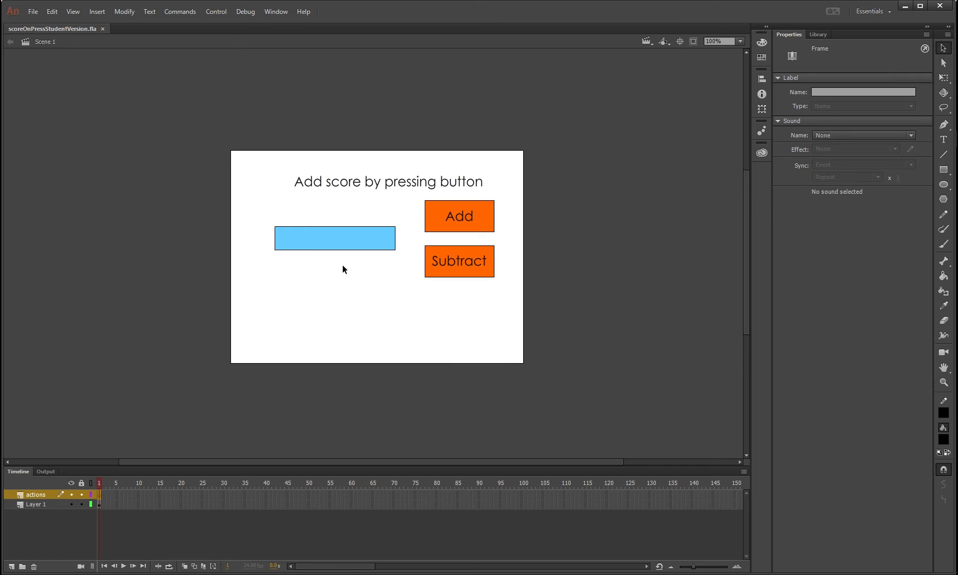
key("f9")
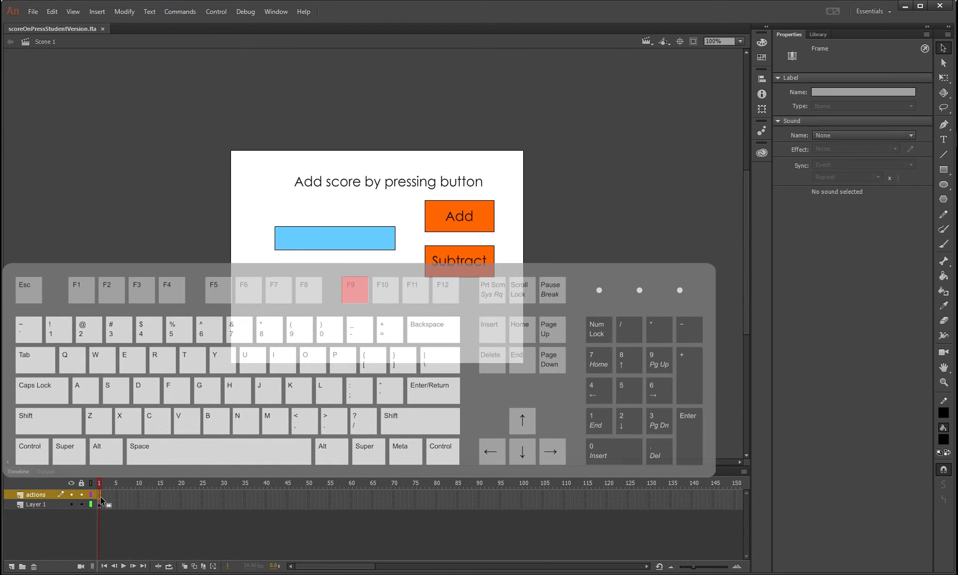
key("f9")
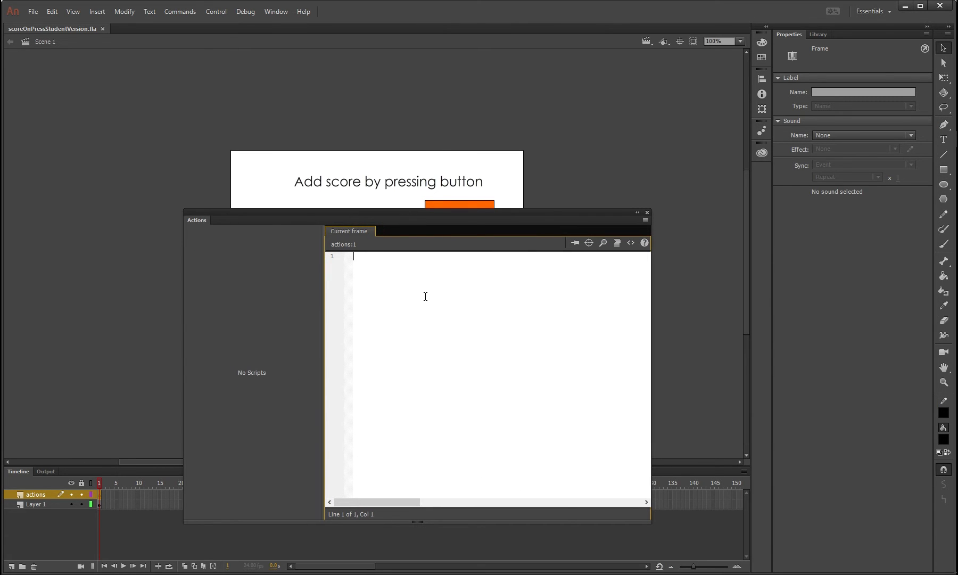
Type stop(); and declare var score:int = 0; in the frame script.
type("stop();")
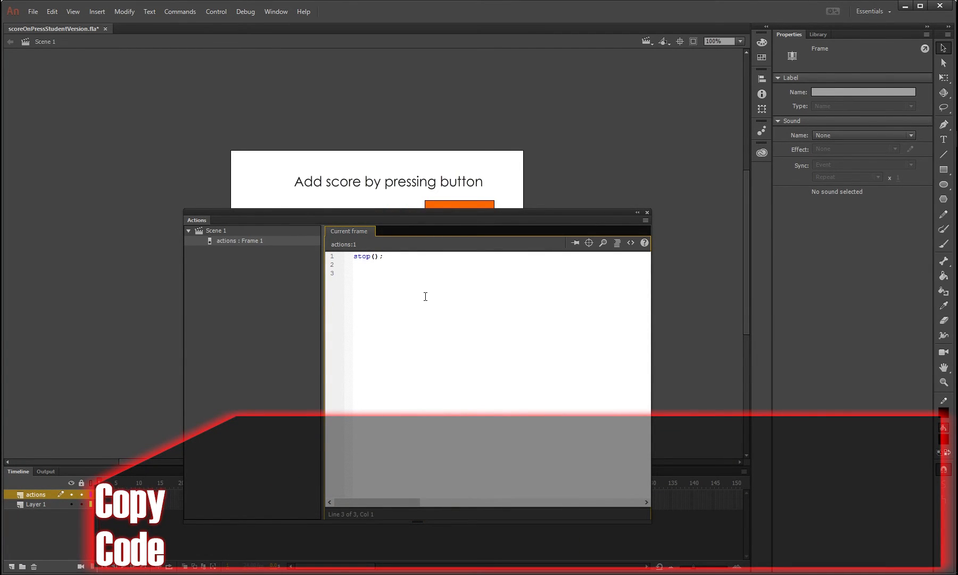
type("var")
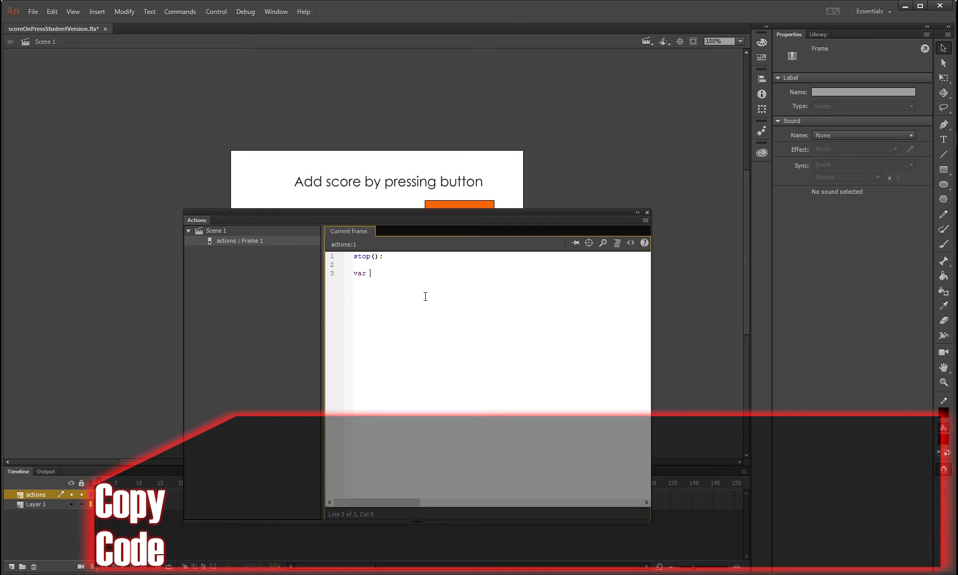
type("score")
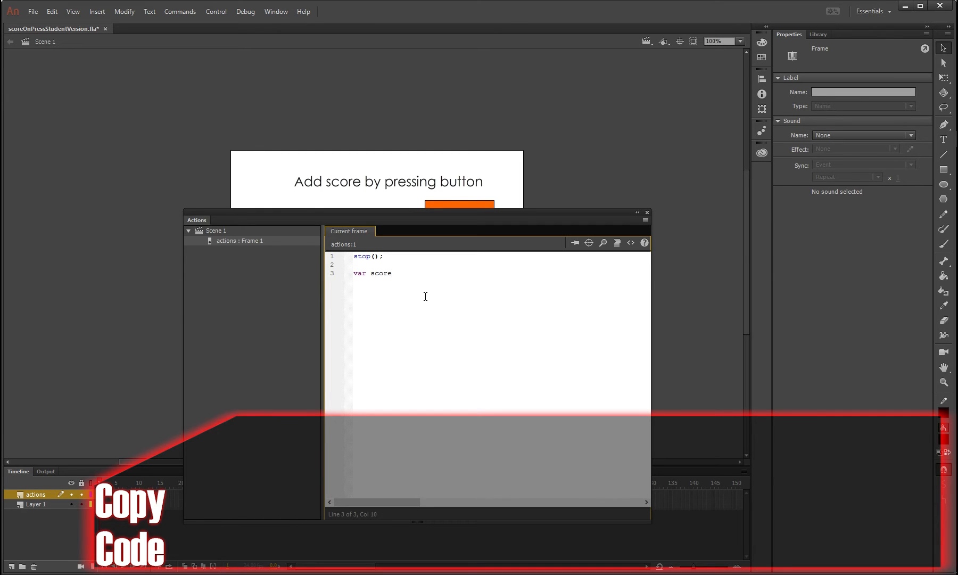
type(":")
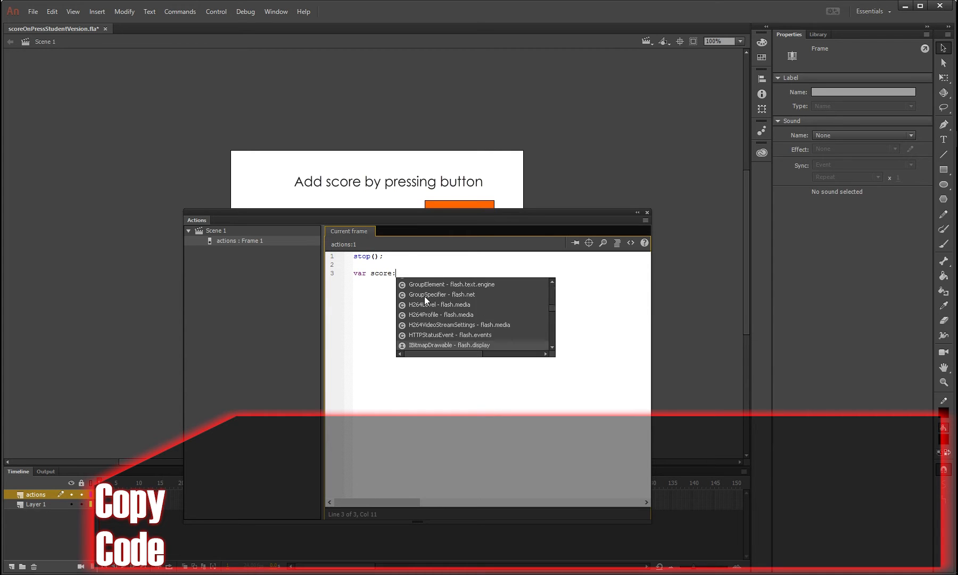
type(":int")
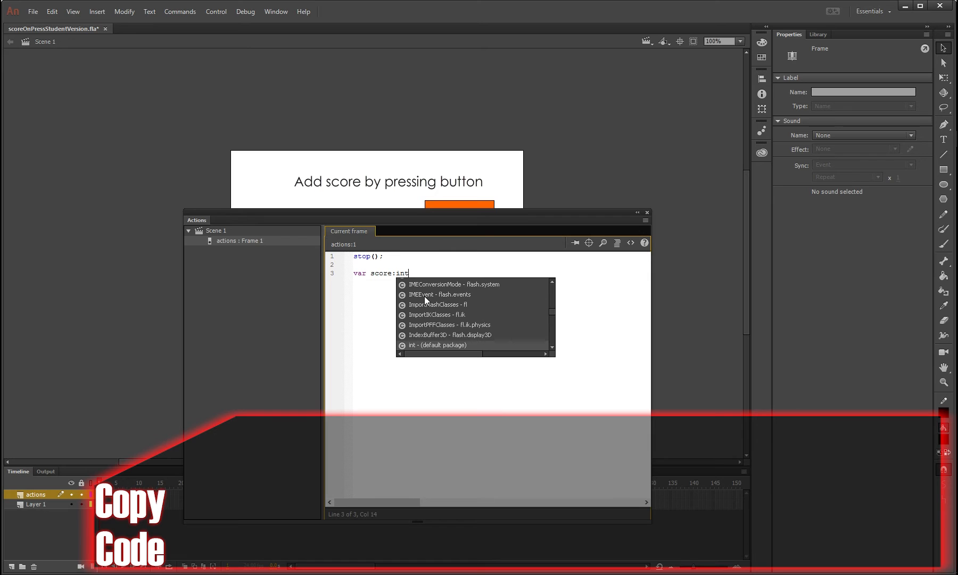
type("=")
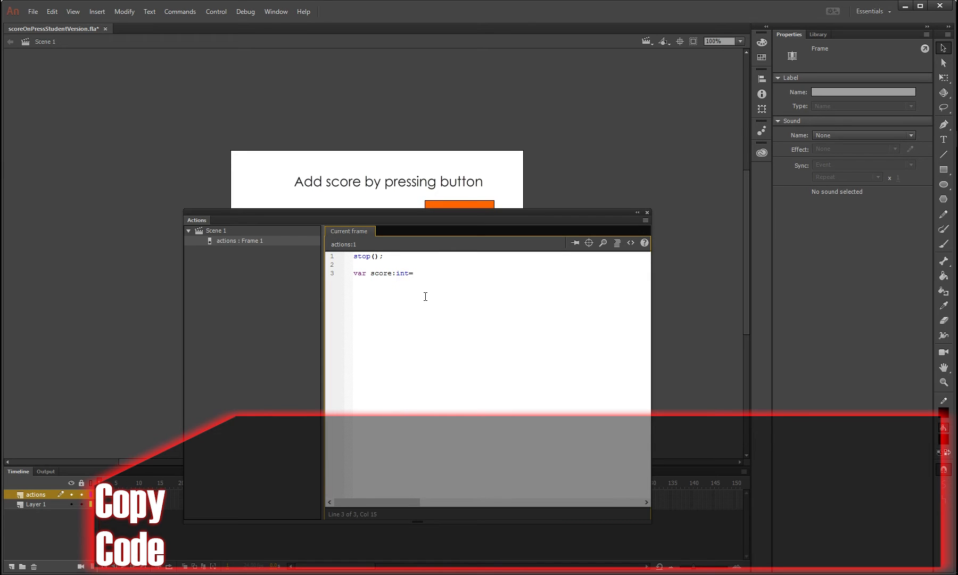
type("=")
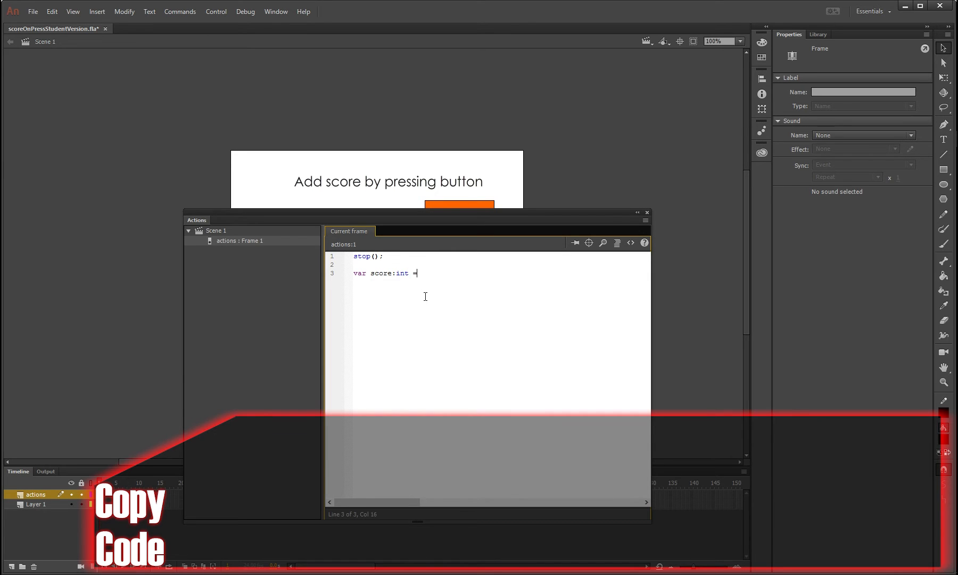
type("0;")
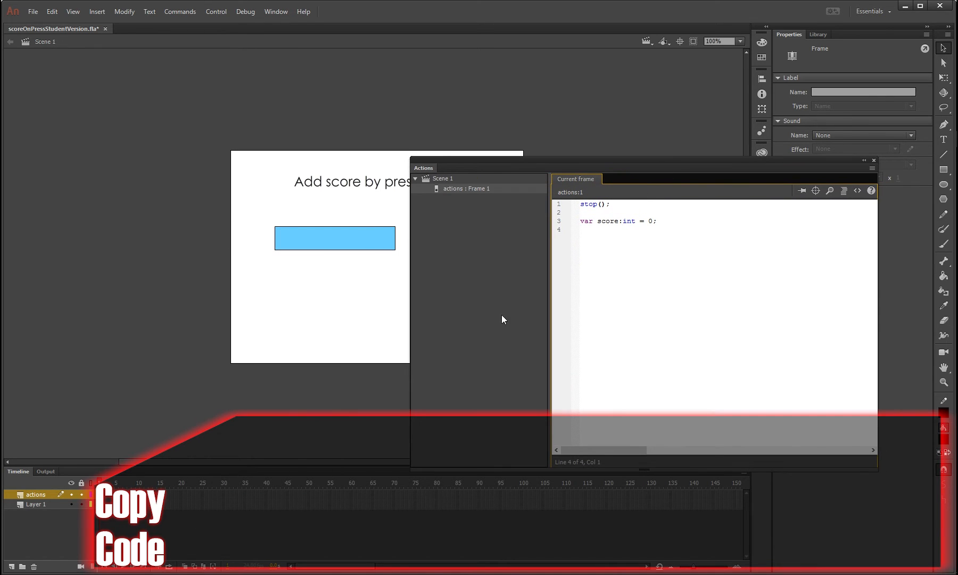
Write addBtn.addEventListener(MouseEvent.CLICK, addClick); on line 5 of the script.
left_click_drag(501, 167, 462, 167)
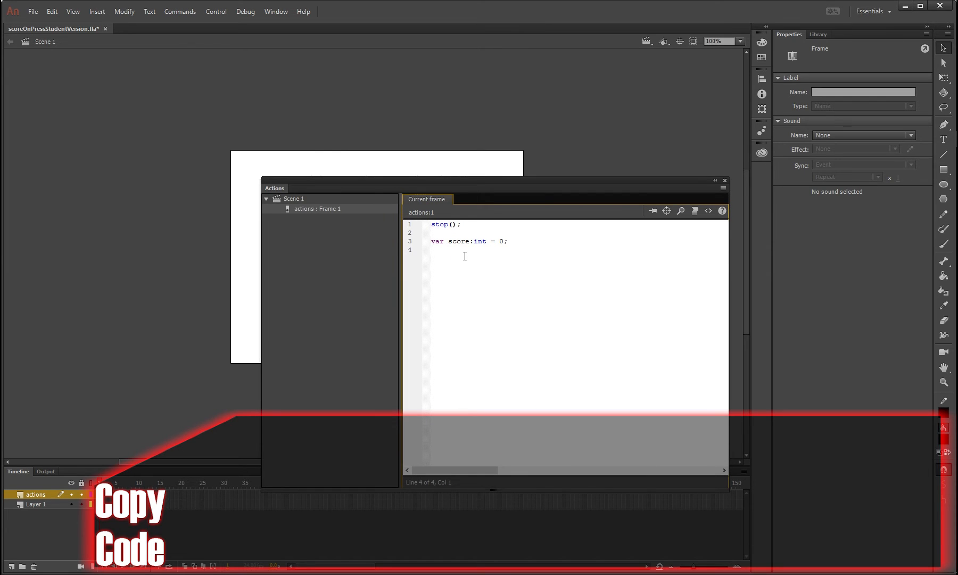
type("a")
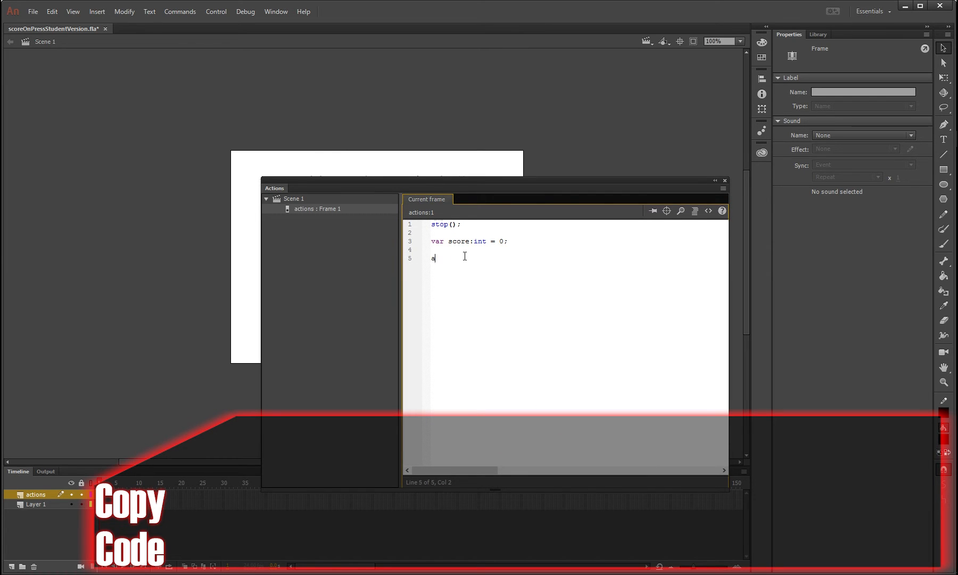
type("ddBtn")
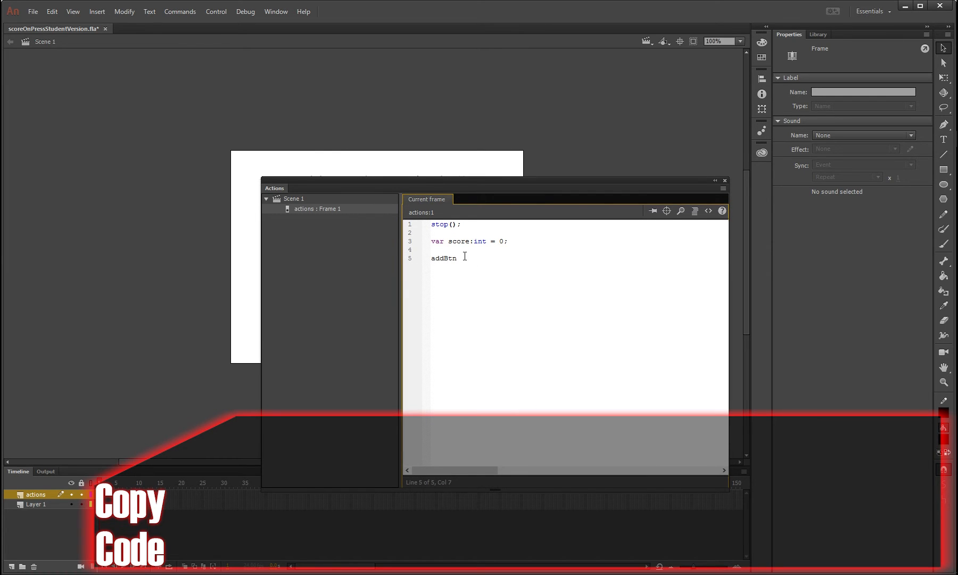
type(".addEve")
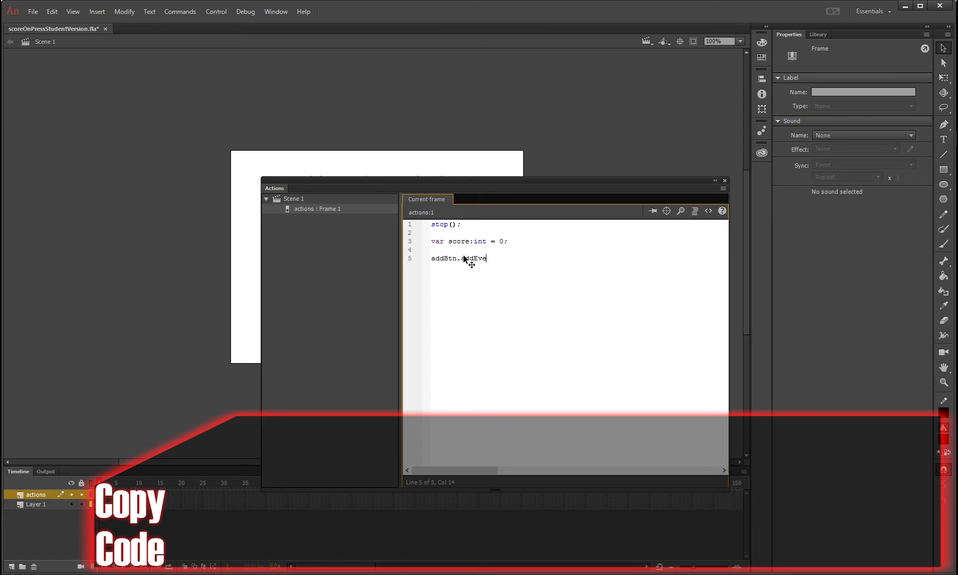
type("ntListener")
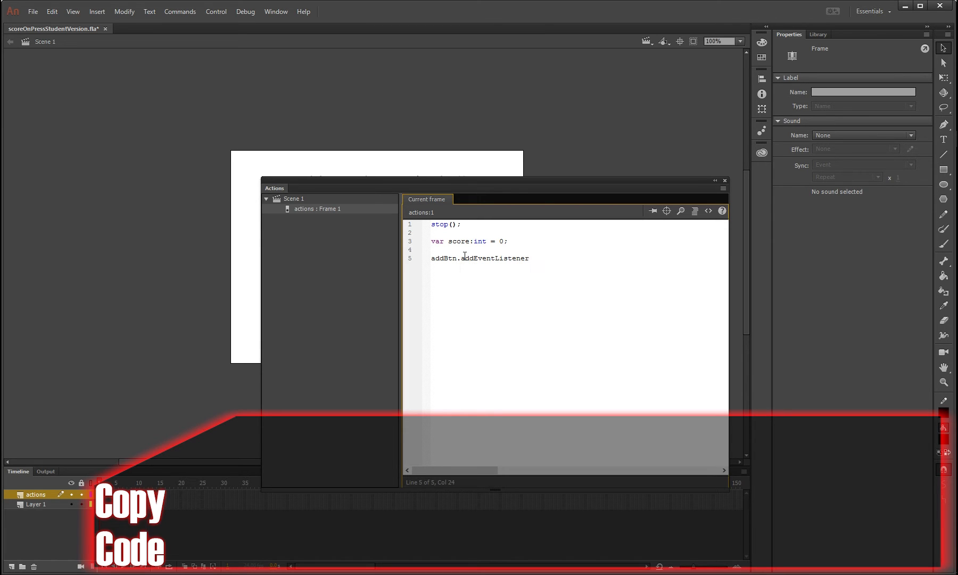
type("(M")
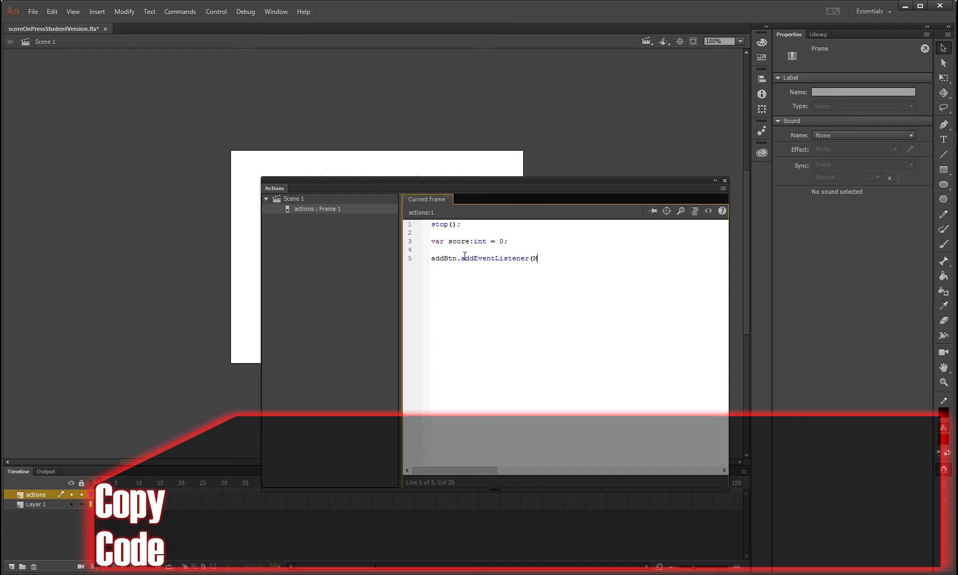
type("MouseEvent")
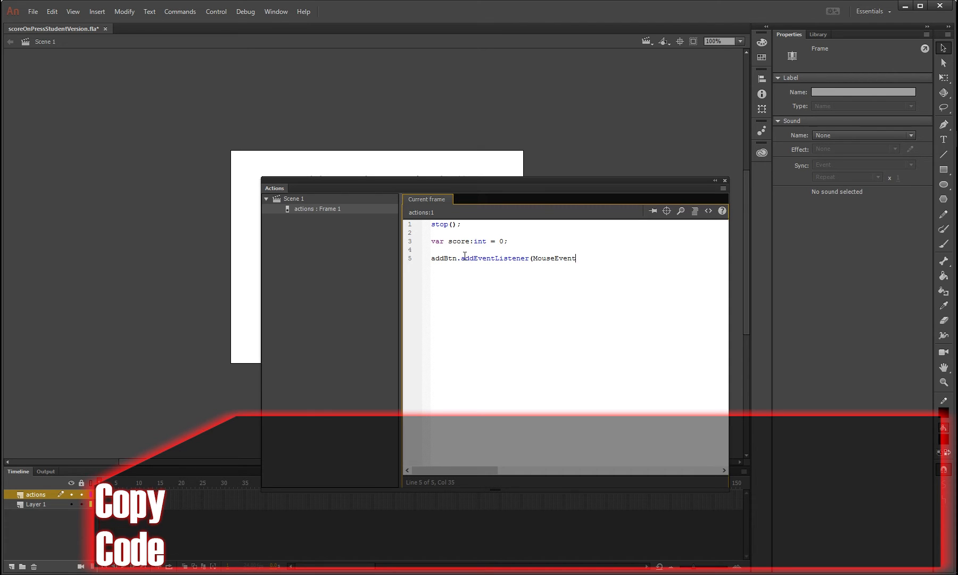
type(".CLICK,")
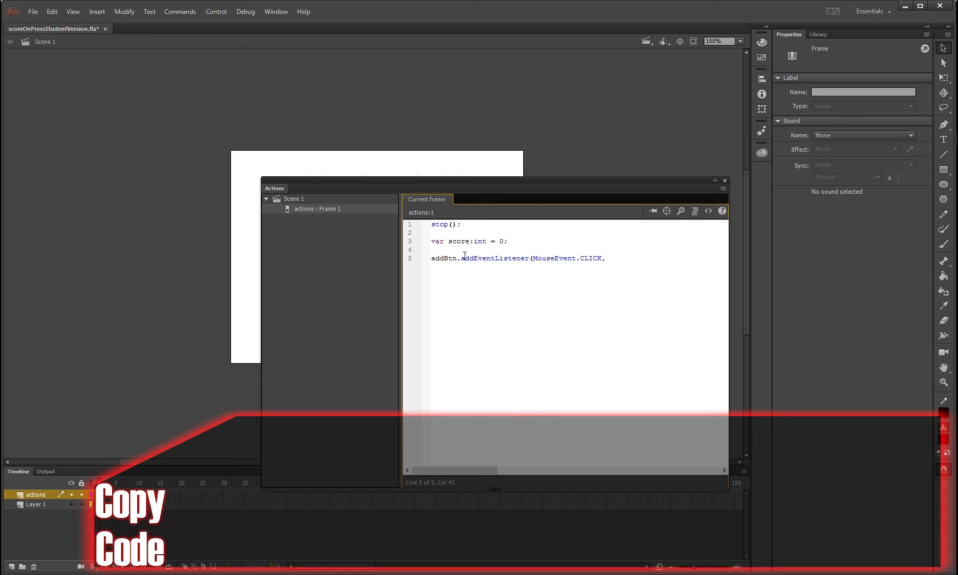
type("addClick")
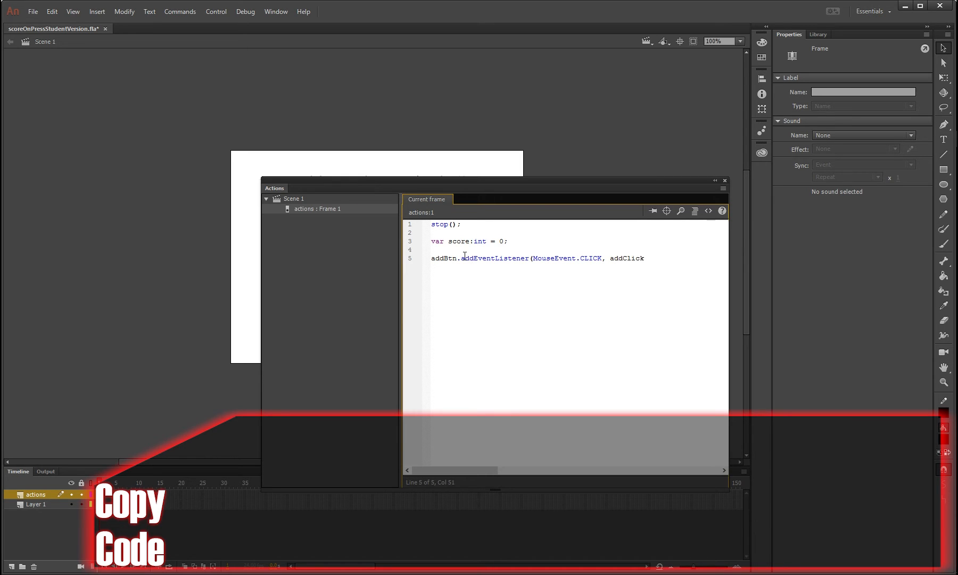
type(");")
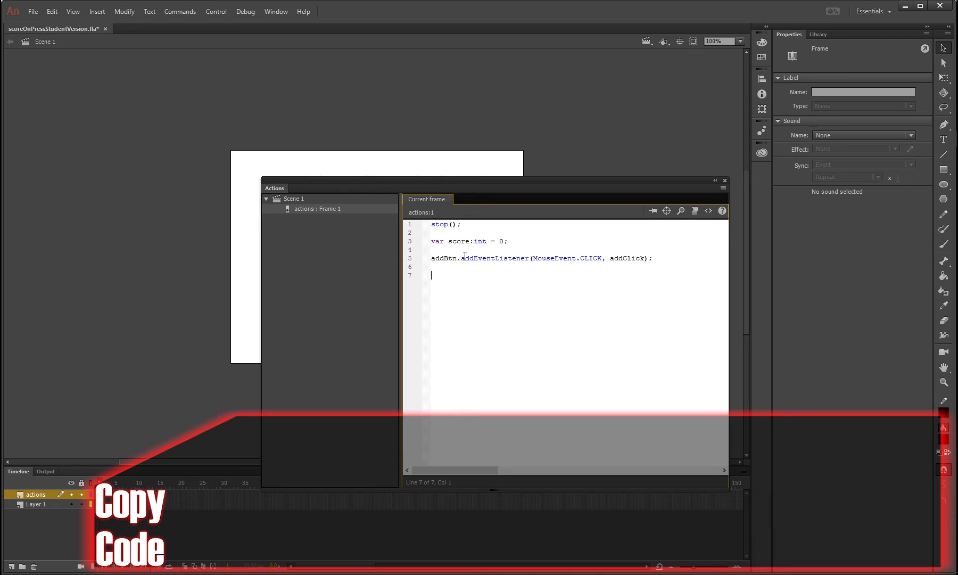
Declare function addClick(event:MouseEvent):void with its opening brace.
type("func")
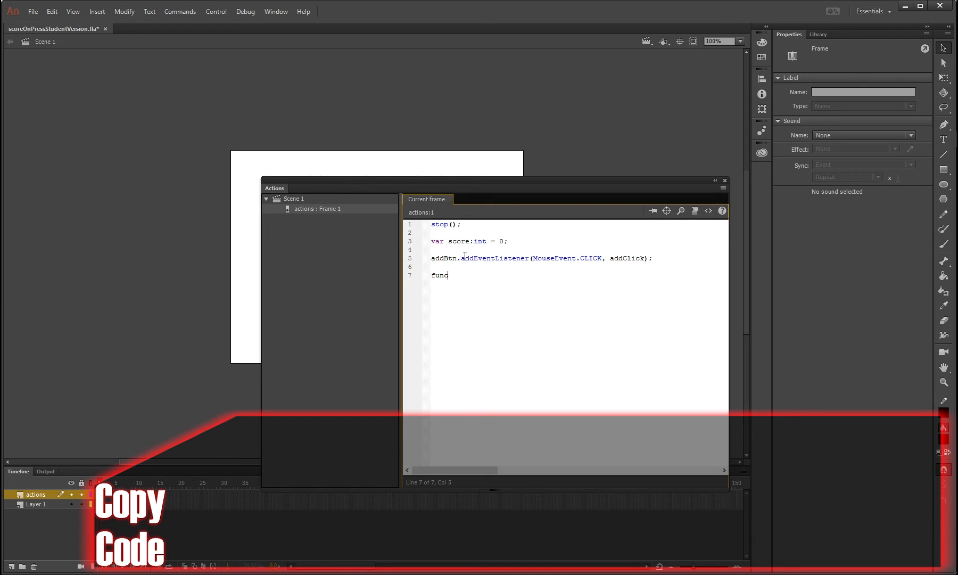
type("tion addC")
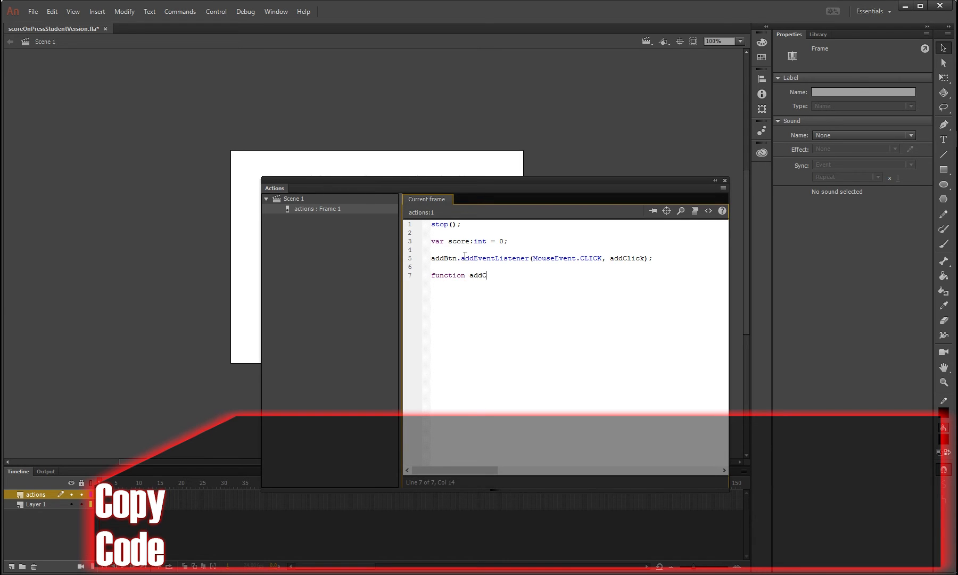
type("lick")
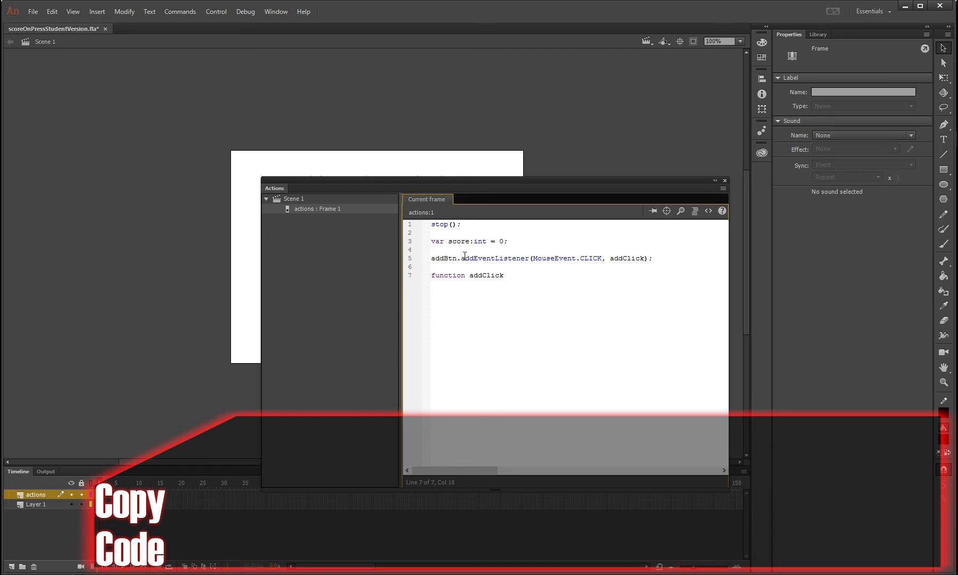
type("(")
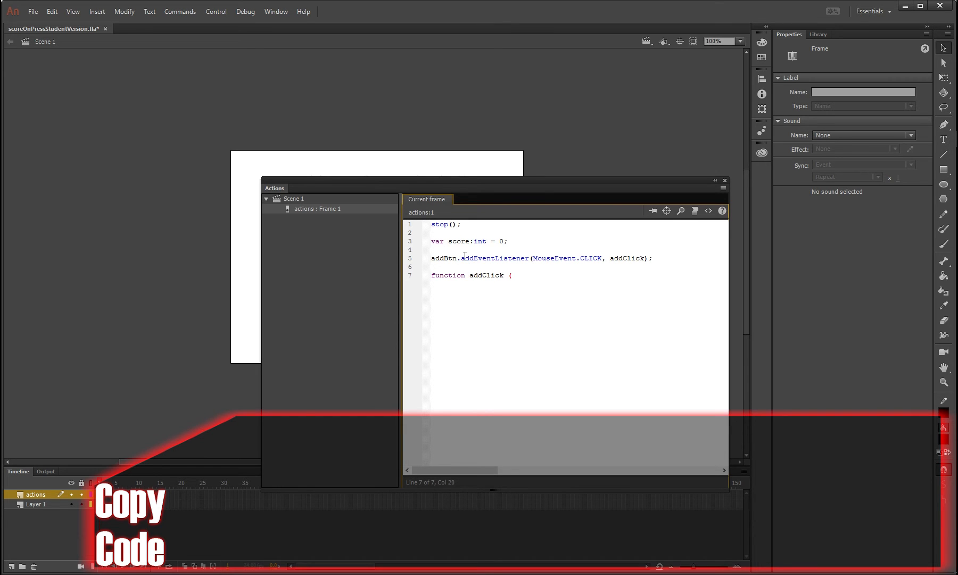
type("(event")
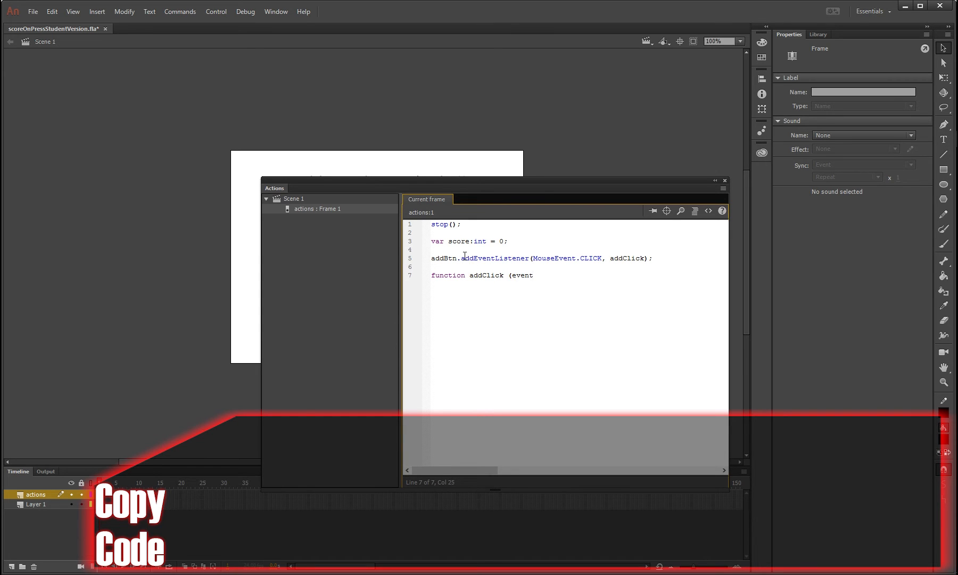
type(":MouseEvent")
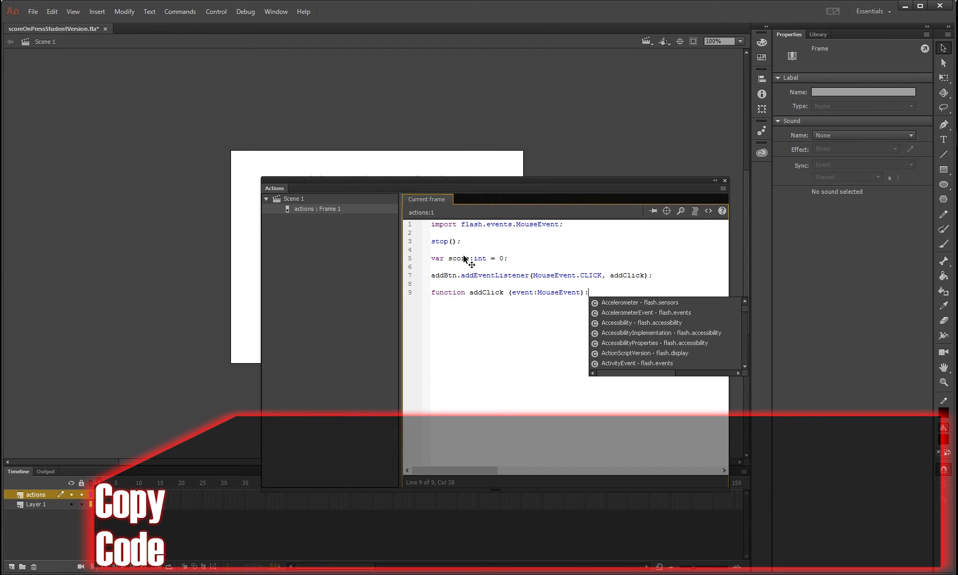
type(":void")
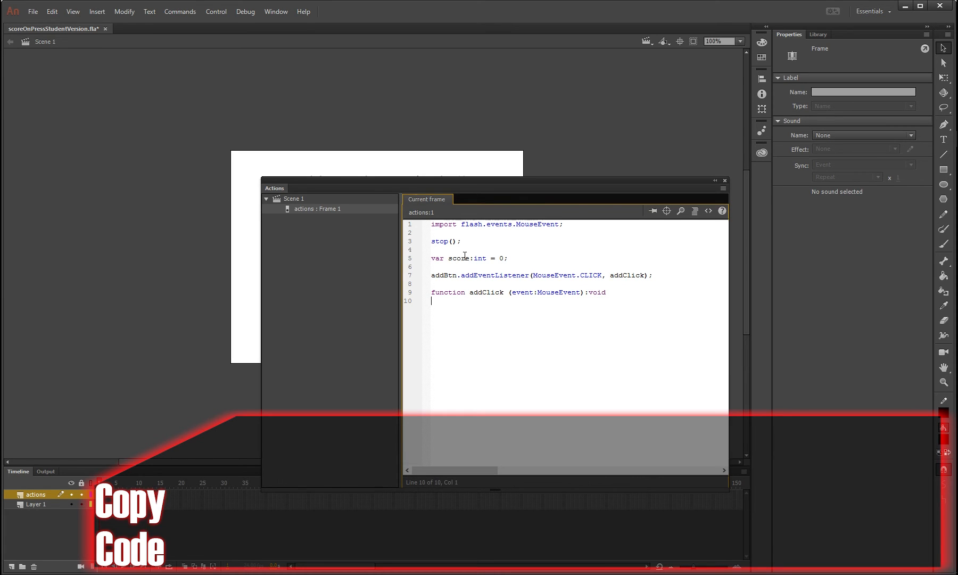
type("{")
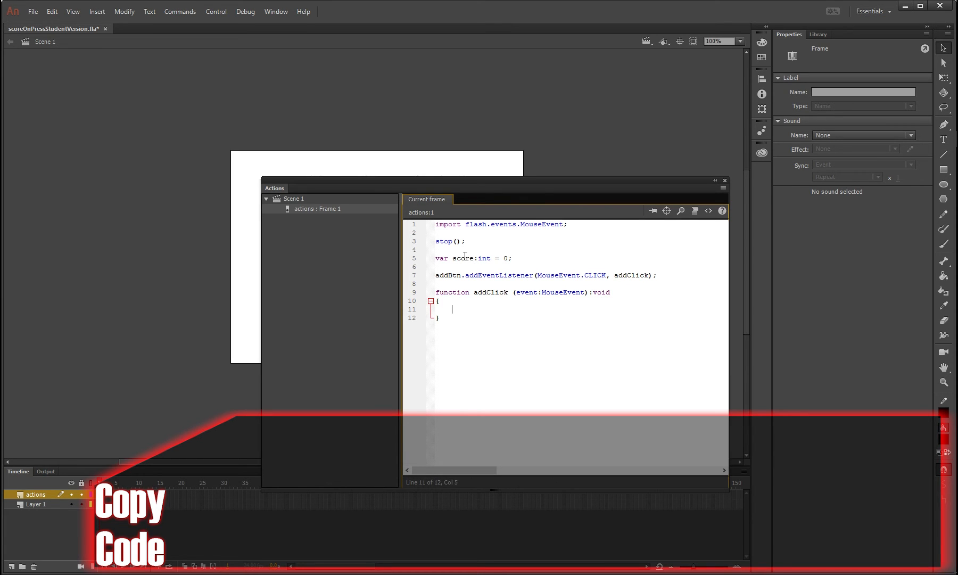
Write score = score+1; inside the addClick function body.
left_click(441, 309)
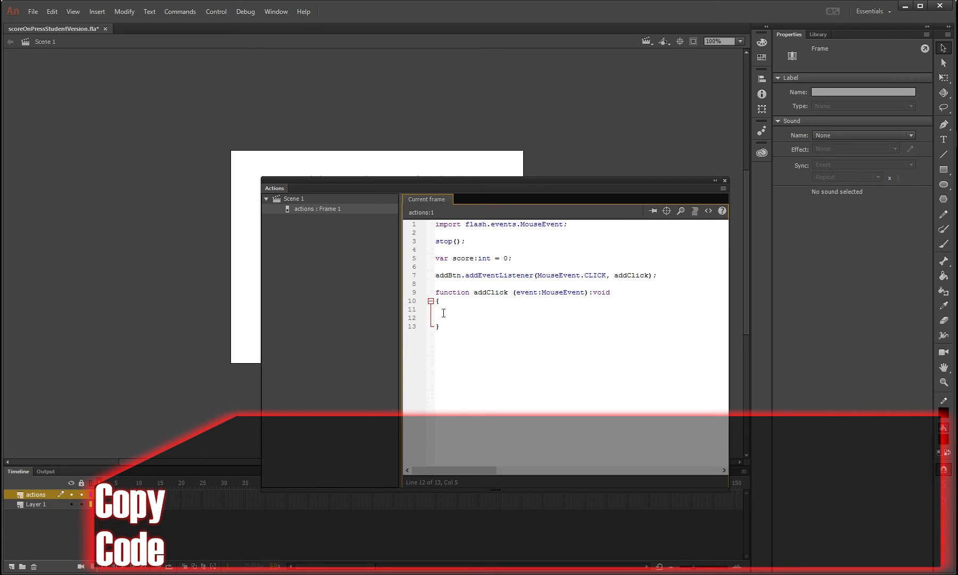
type("score")
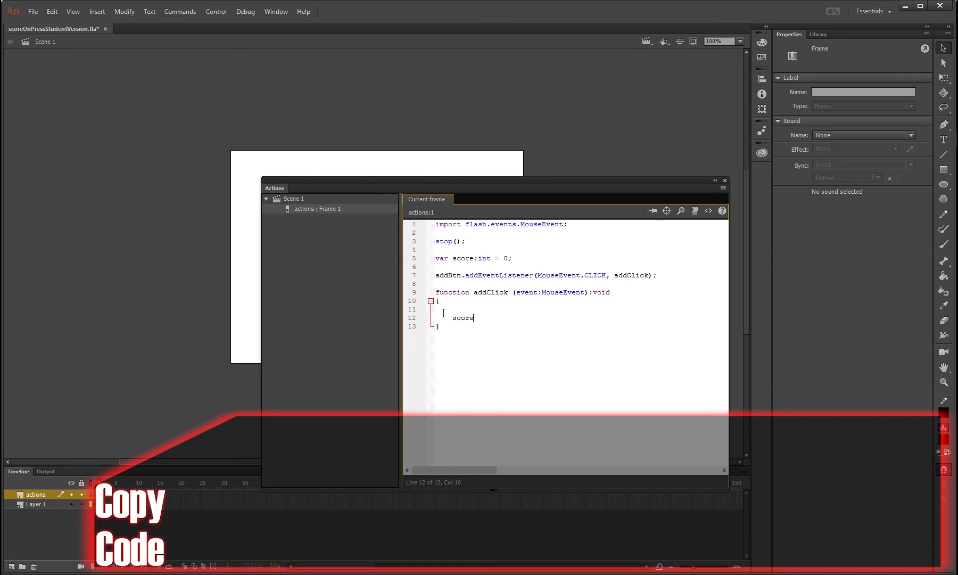
type("= score")
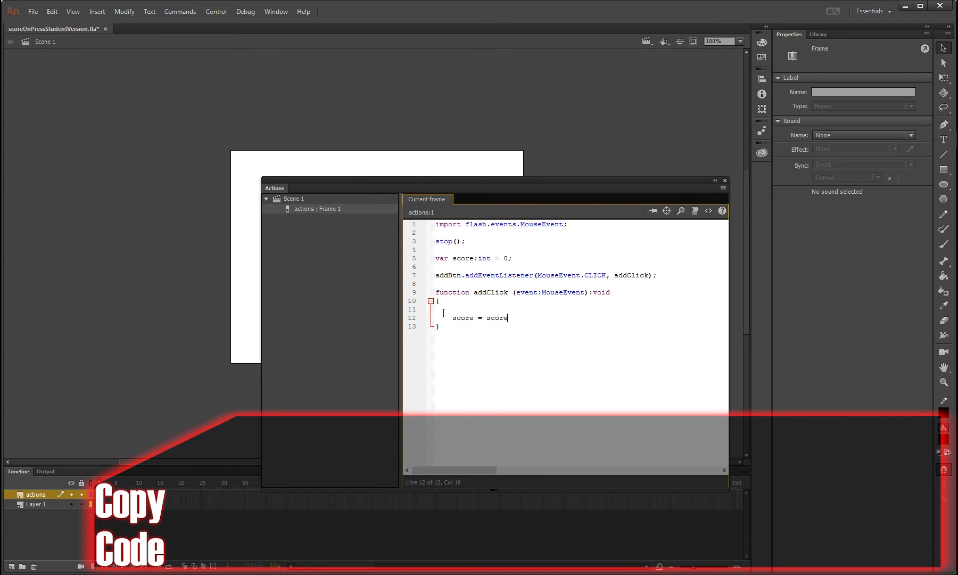
type("+1")
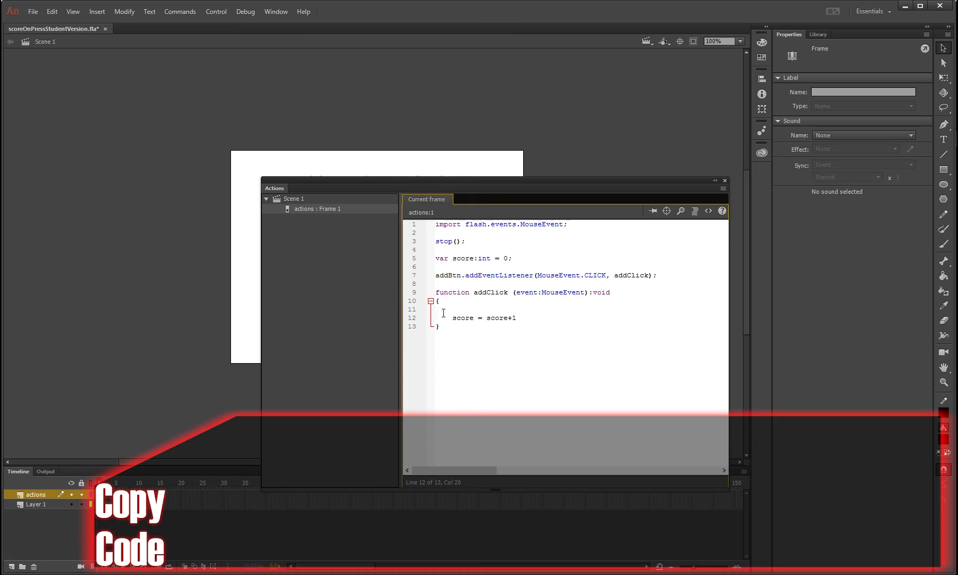
type(";")
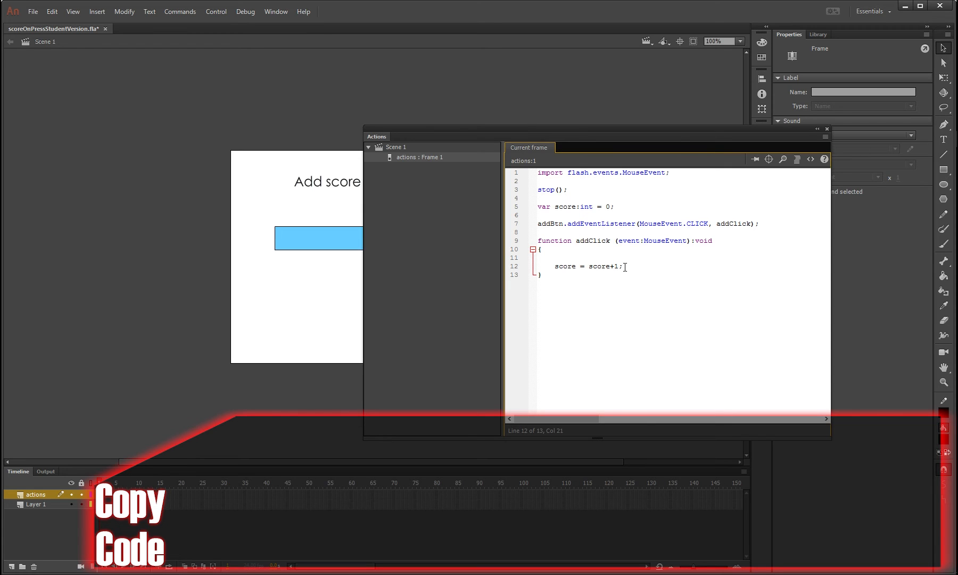
Add a new line scoreBoard.text = "Score" + score.toString(); inside addClick.
key("enter")
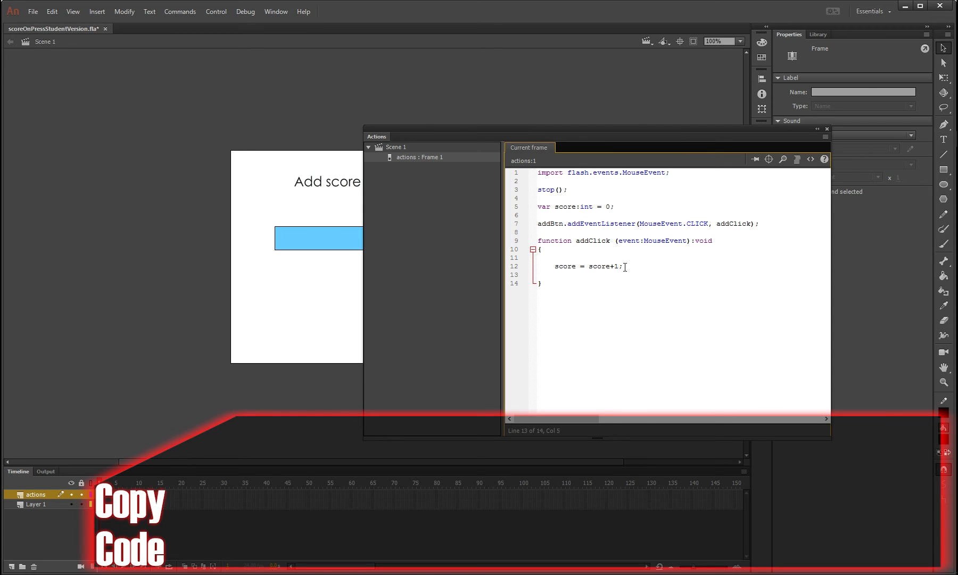
type("scoreBoa")
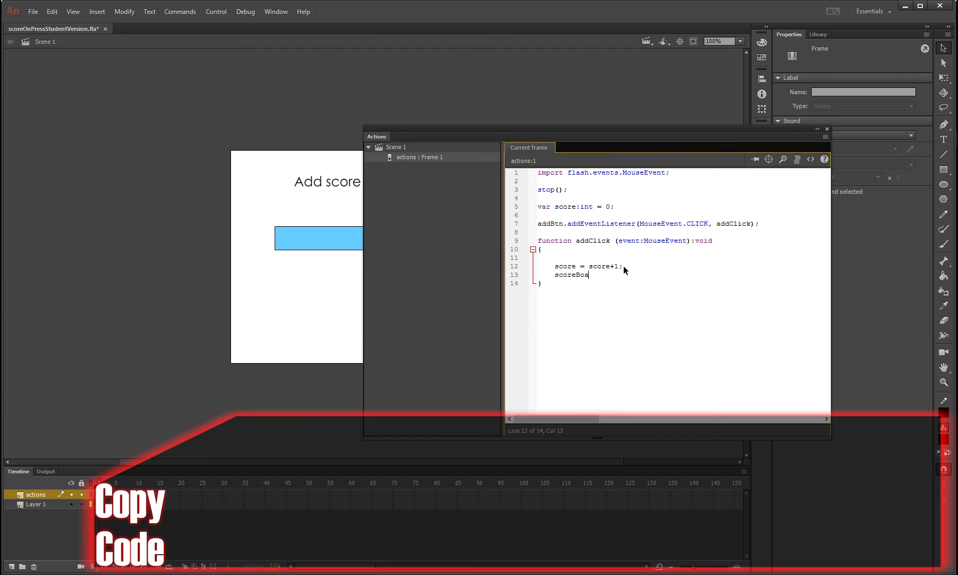
type("rd")
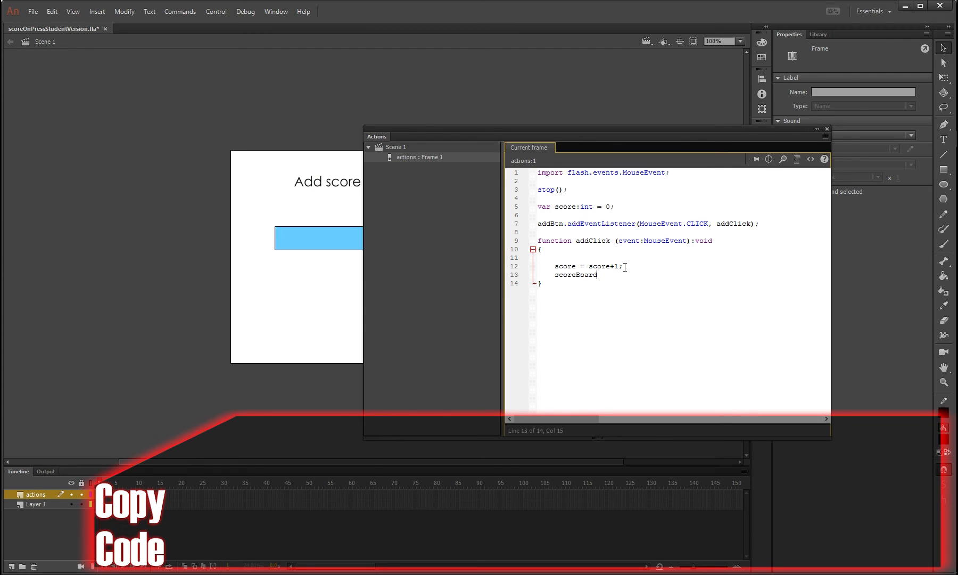
type(".te")
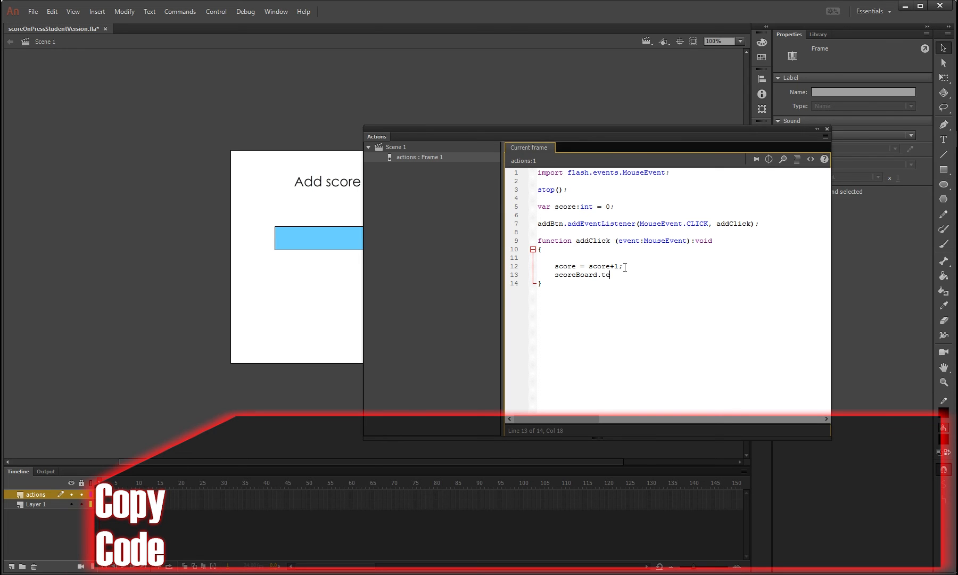
type("xt")
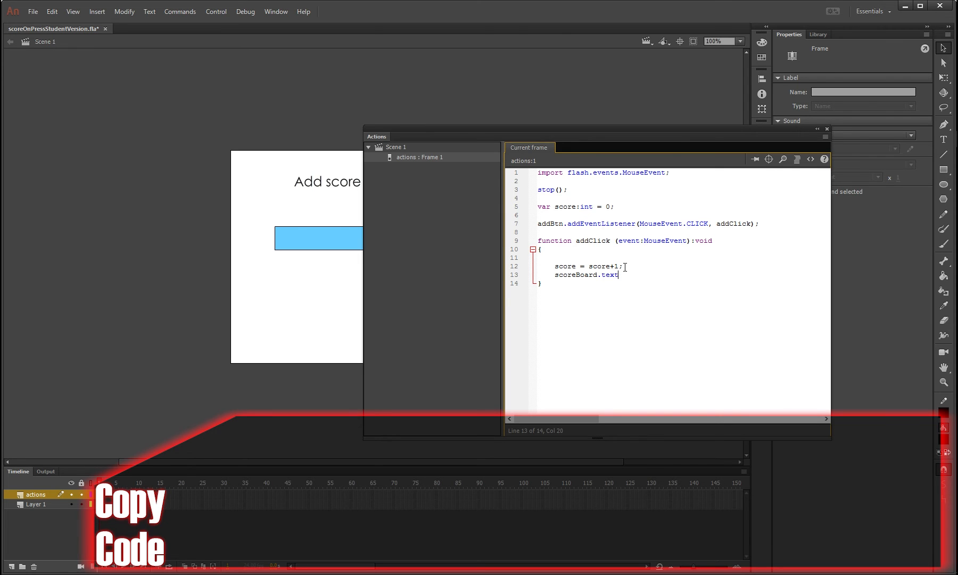
type("=")
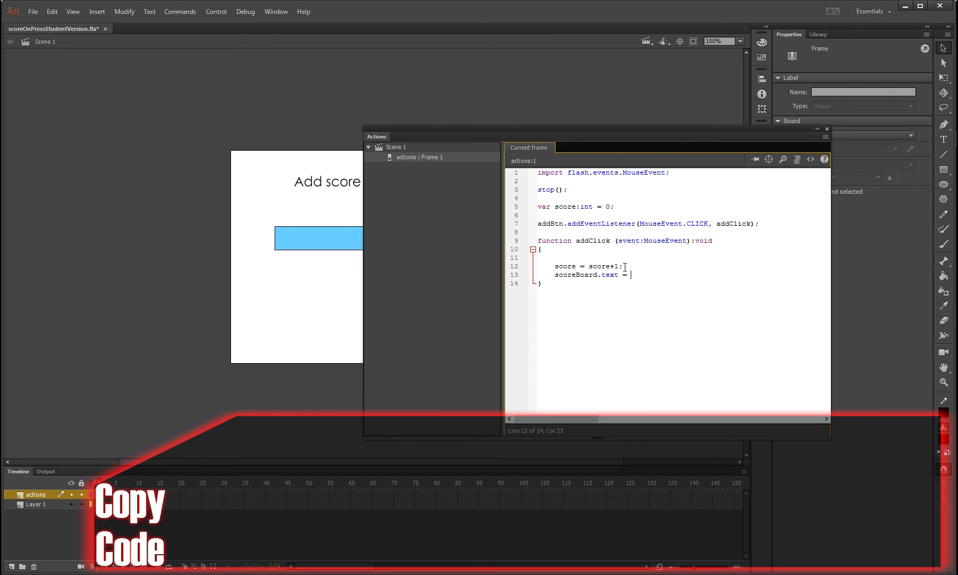
type("\"\"")
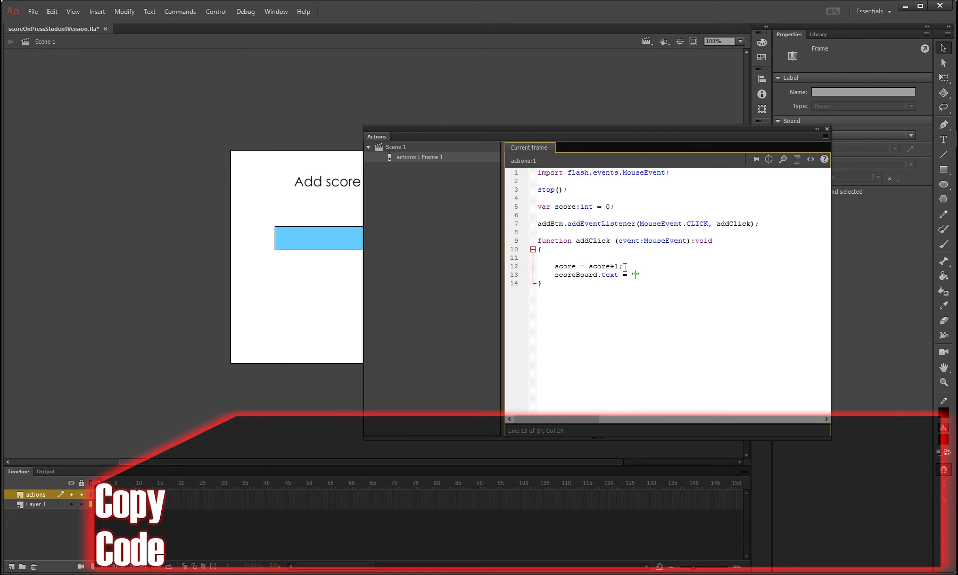
type("Score")
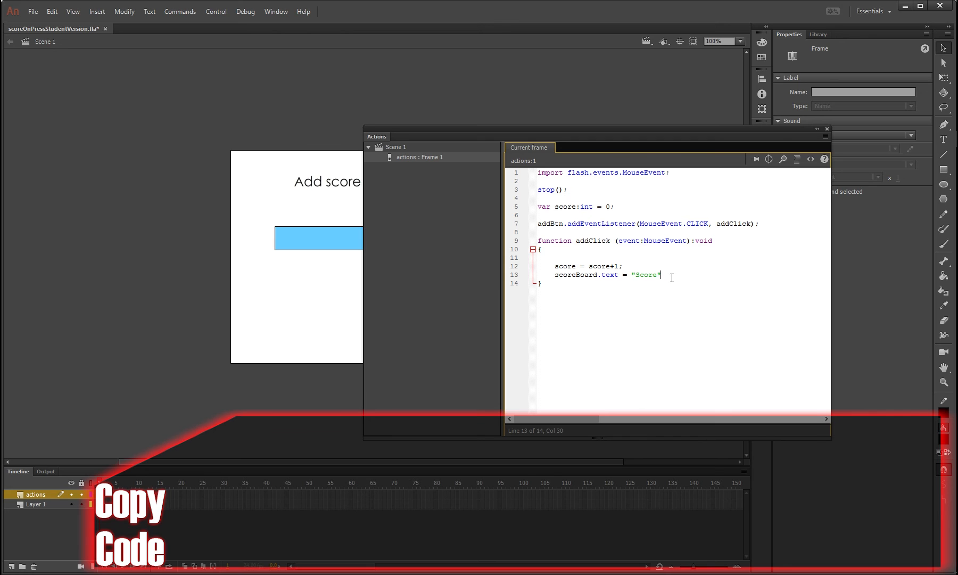
type("+score")
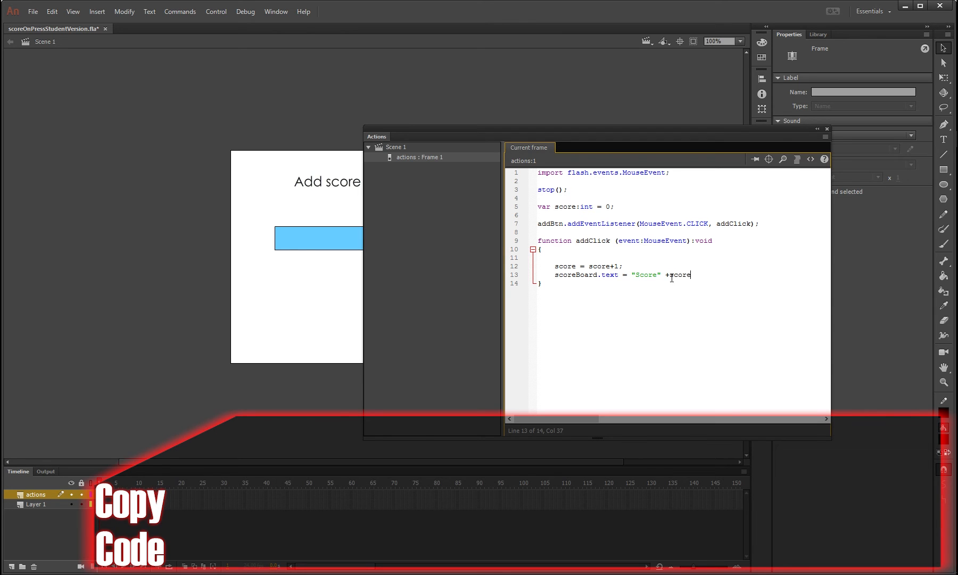
type(".toStrin")
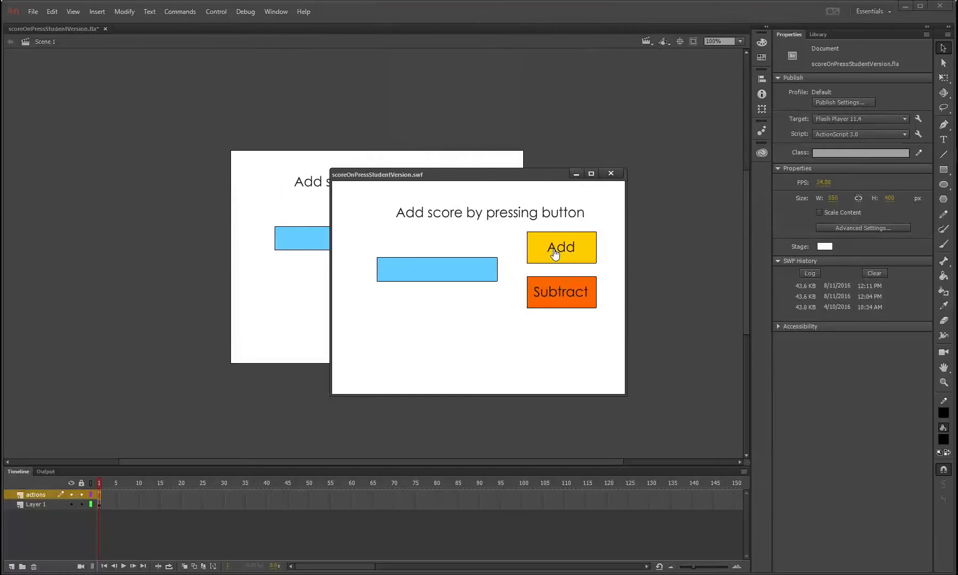
Click Add three times in the test movie to raise the score, then close it.
left_click(560, 247)
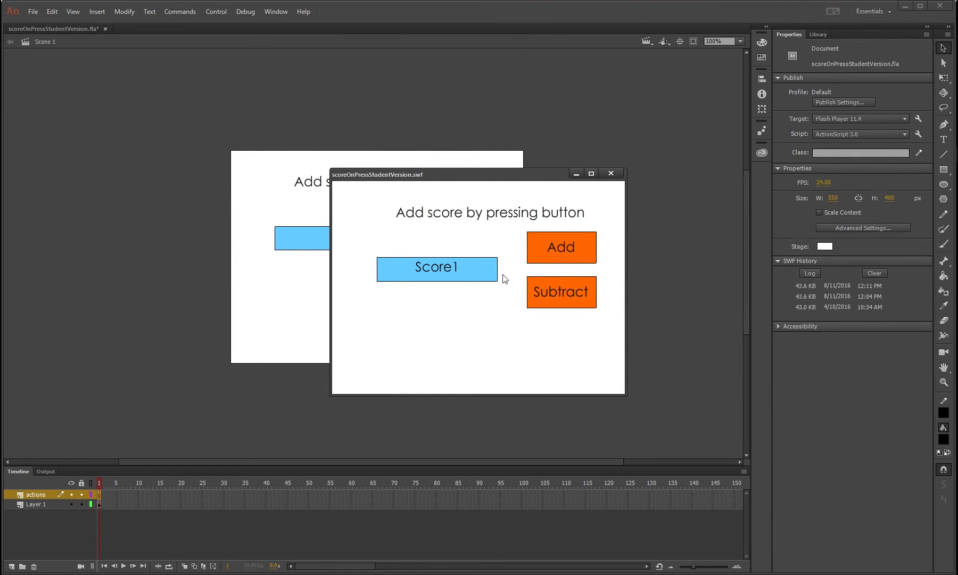
left_click(560, 248)
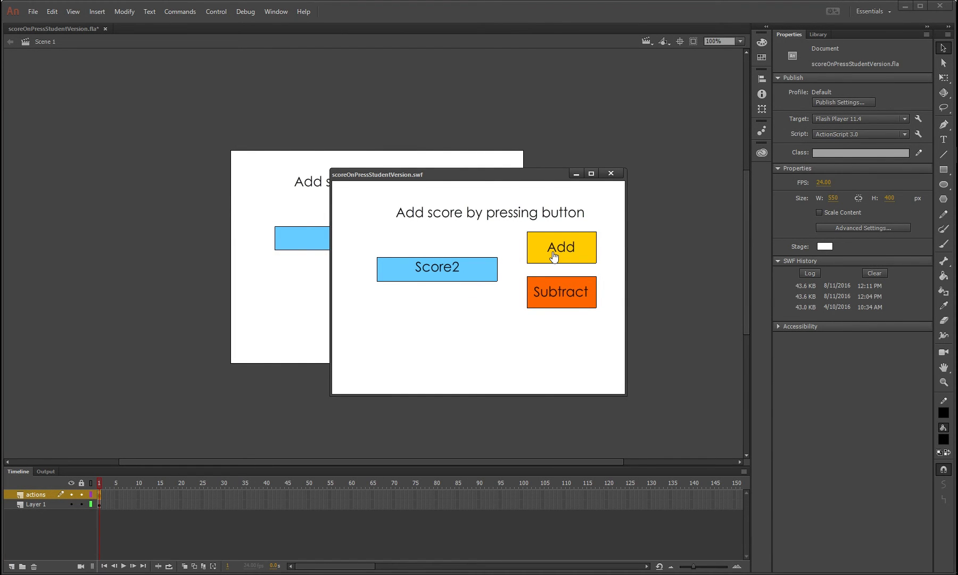
left_click(561, 248)
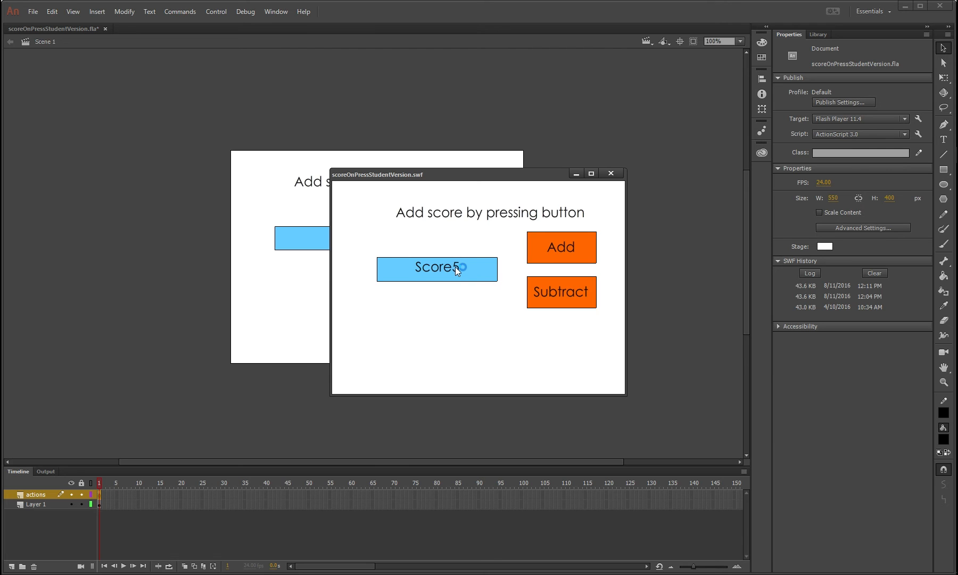
left_click(610, 173)
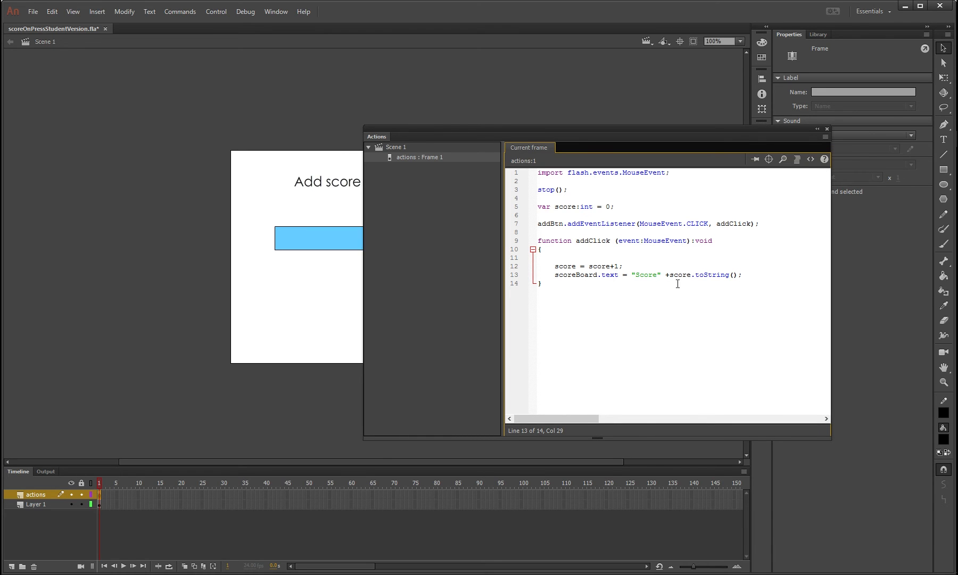
Change the label to "Score:", retest the Add button, then close the test and script editor.
type(":")
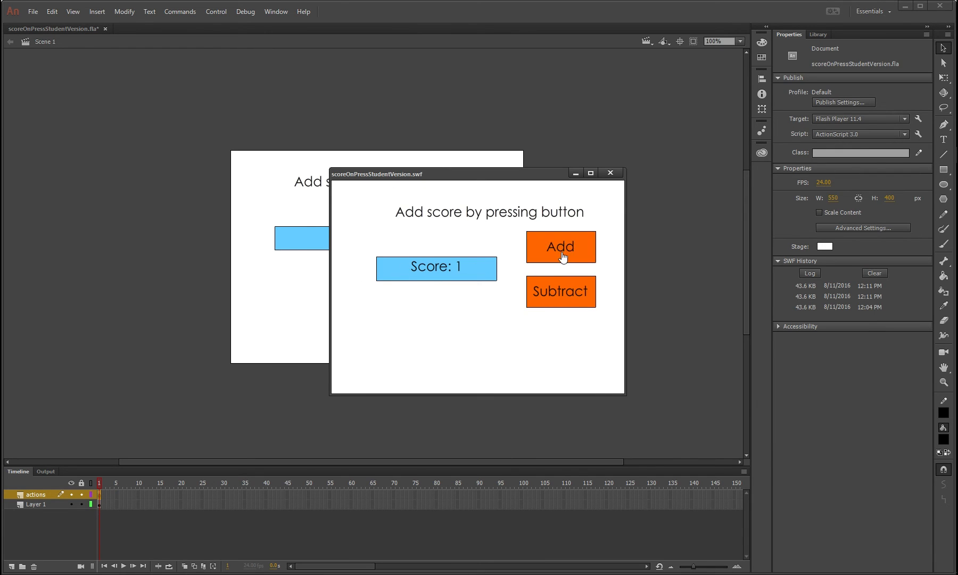
left_click(561, 247)
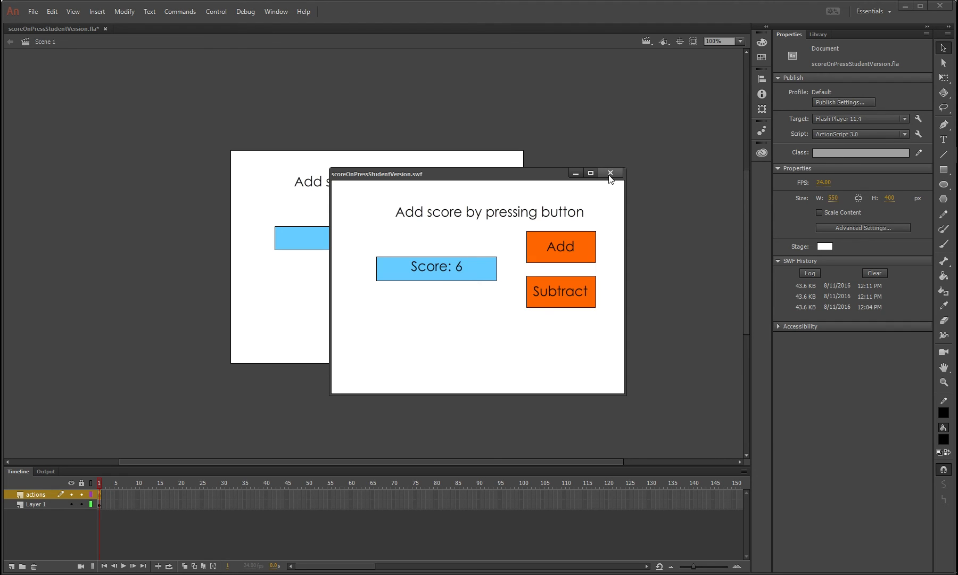
left_click(610, 173)
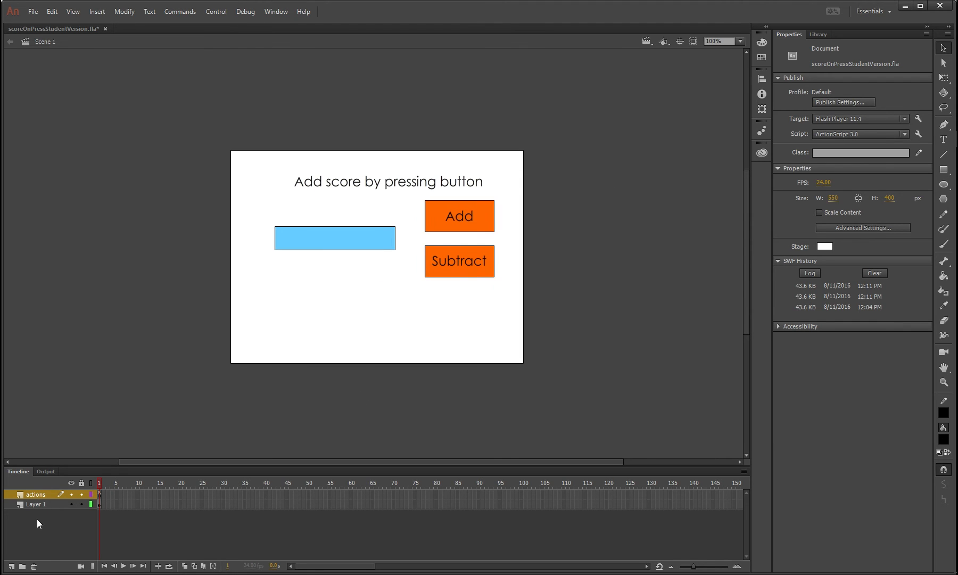
left_click(99, 494)
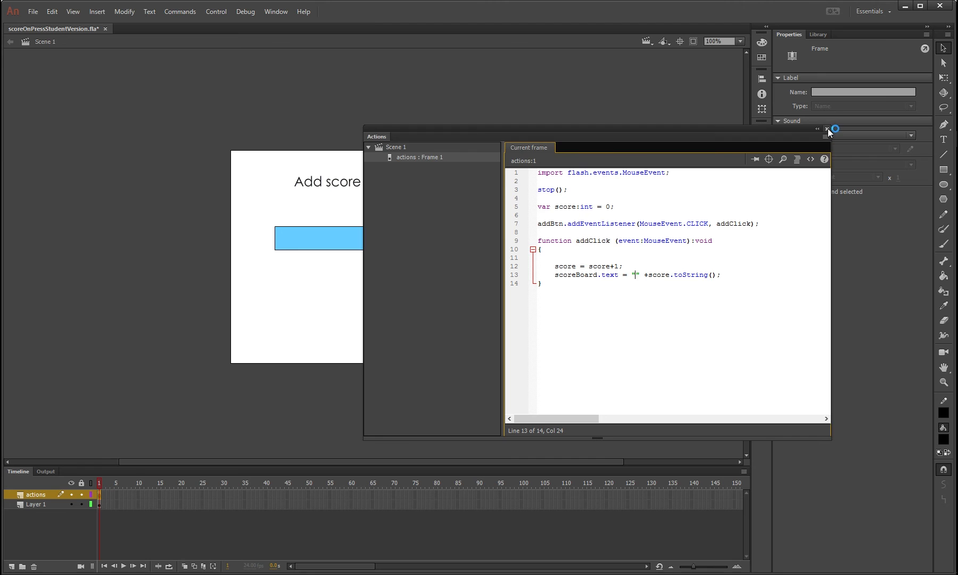
left_click(828, 129)
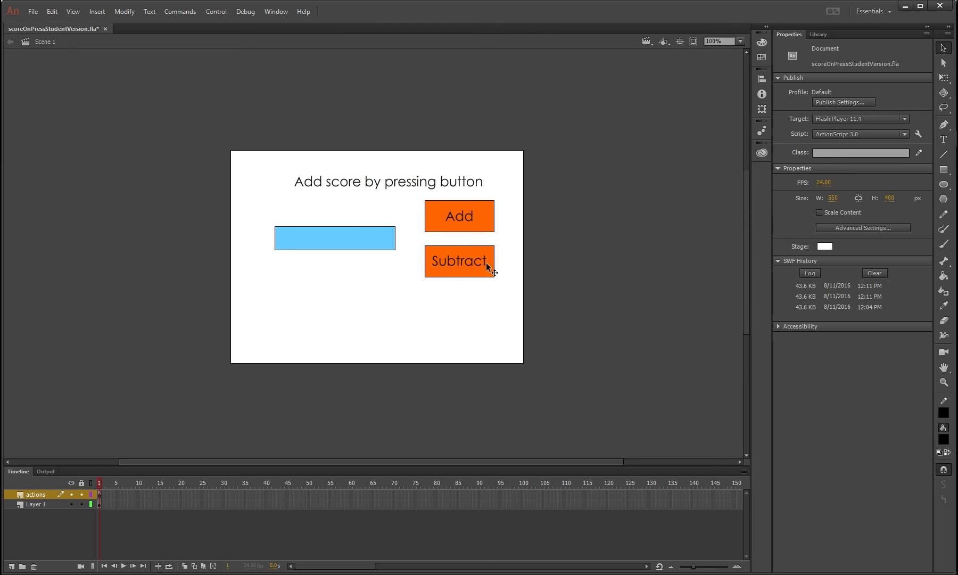
mouse_move(406, 260)
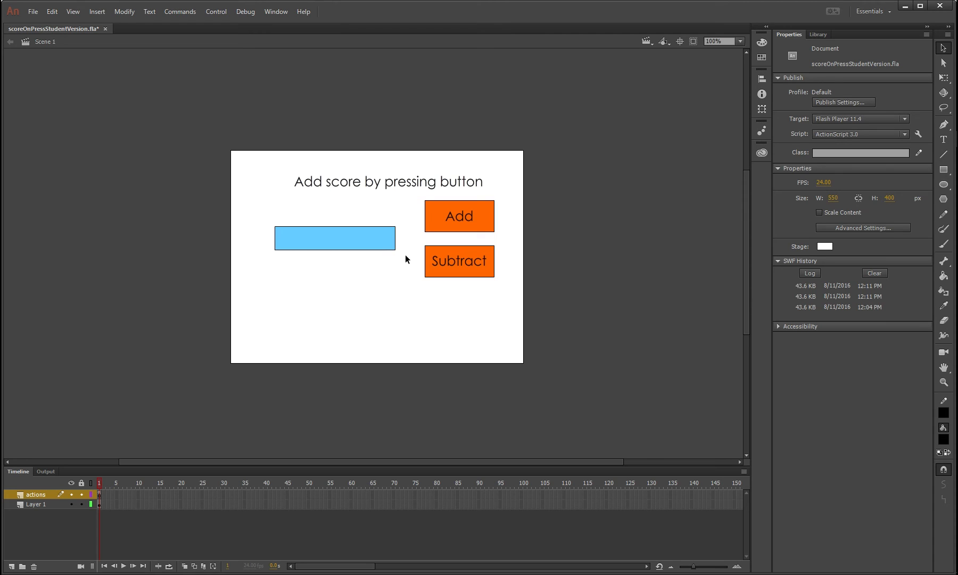
mouse_move(458, 270)
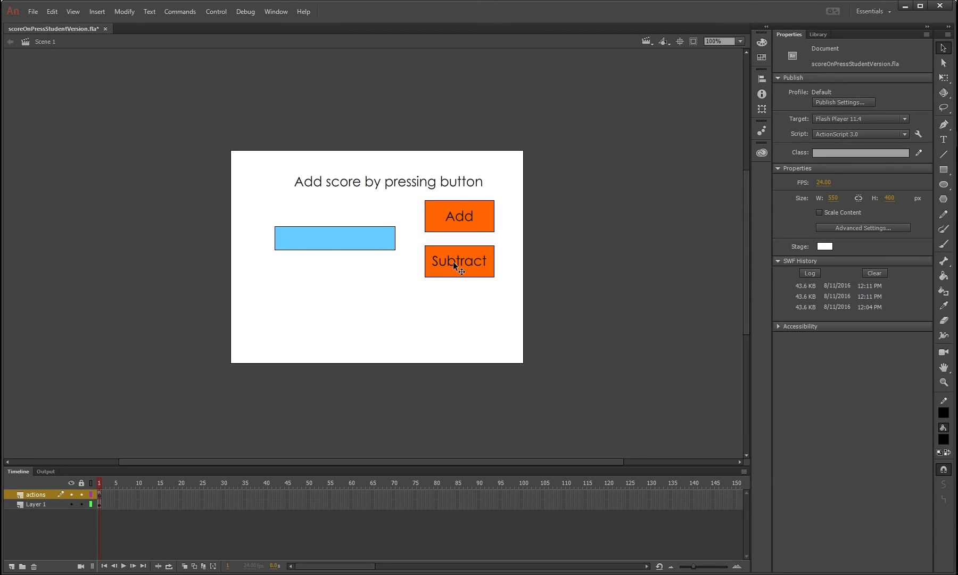
mouse_move(107, 498)
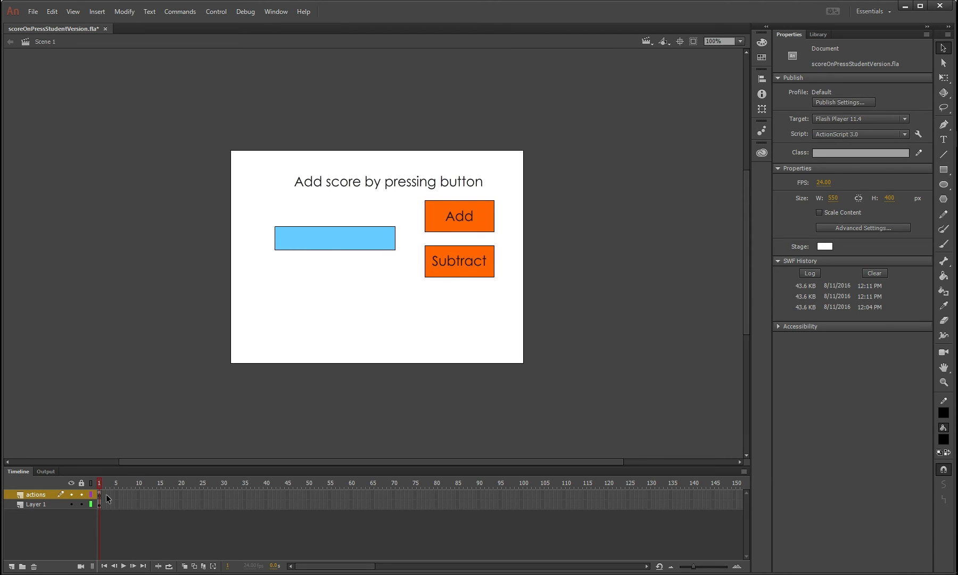
Open the frame's ActionScript and copy the addBtn listener and addClick function.
key("F9")
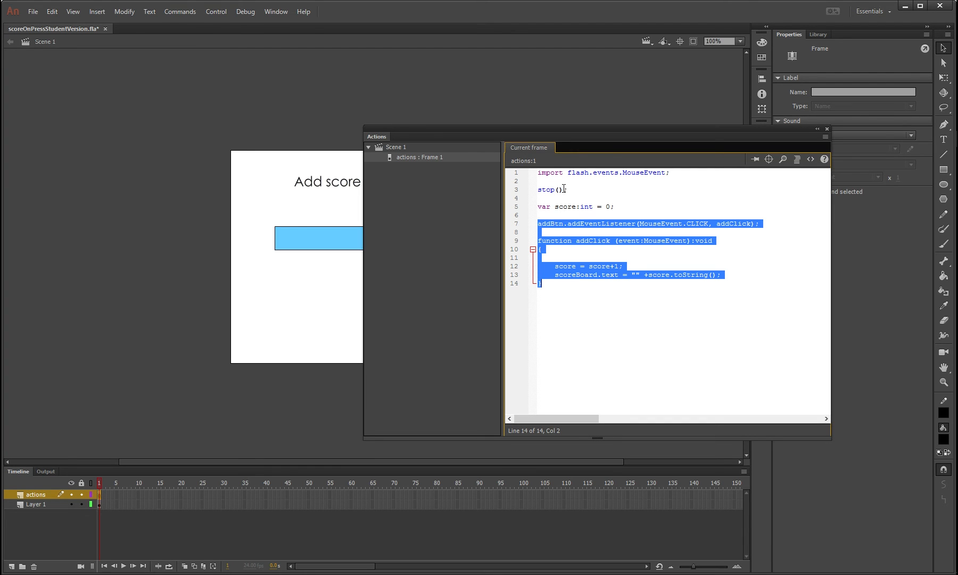
key("ctrl+c")
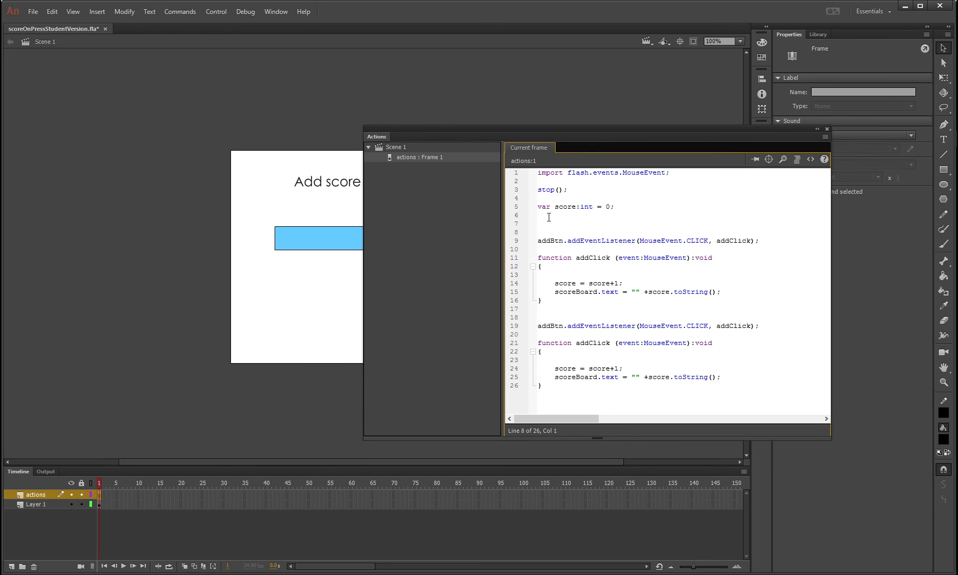
Type the comment // this is my add code (adds the score) above the first block.
type("//")
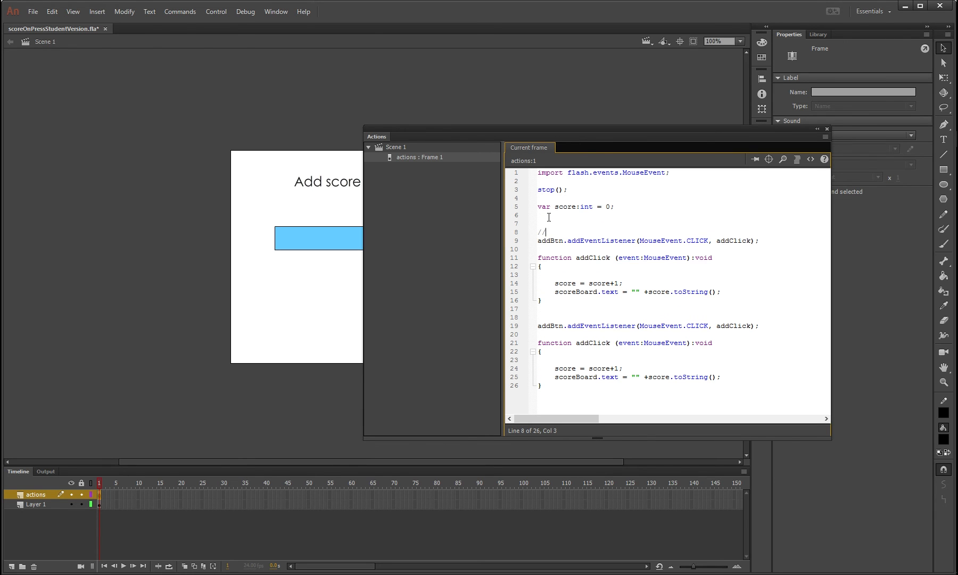
type("this is my add")
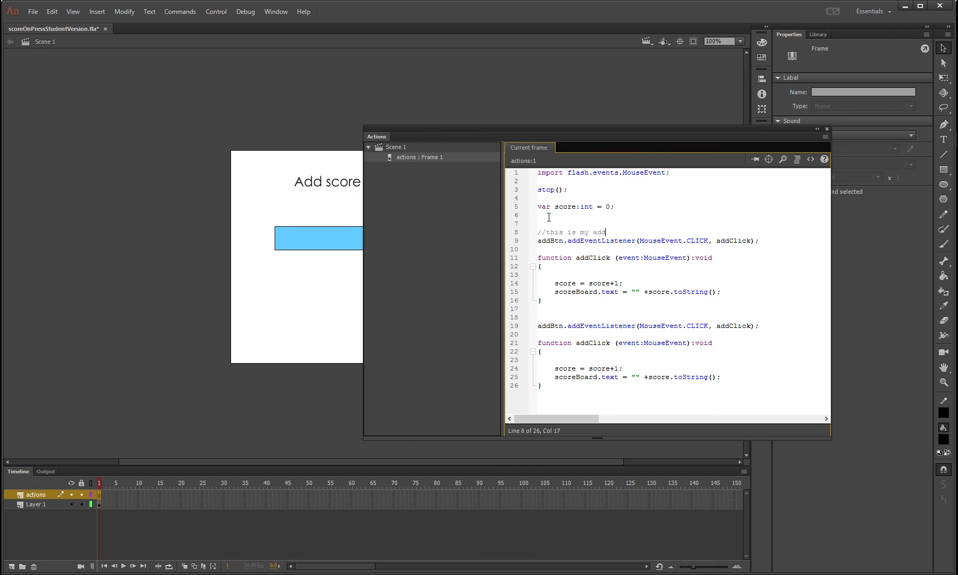
type("code")
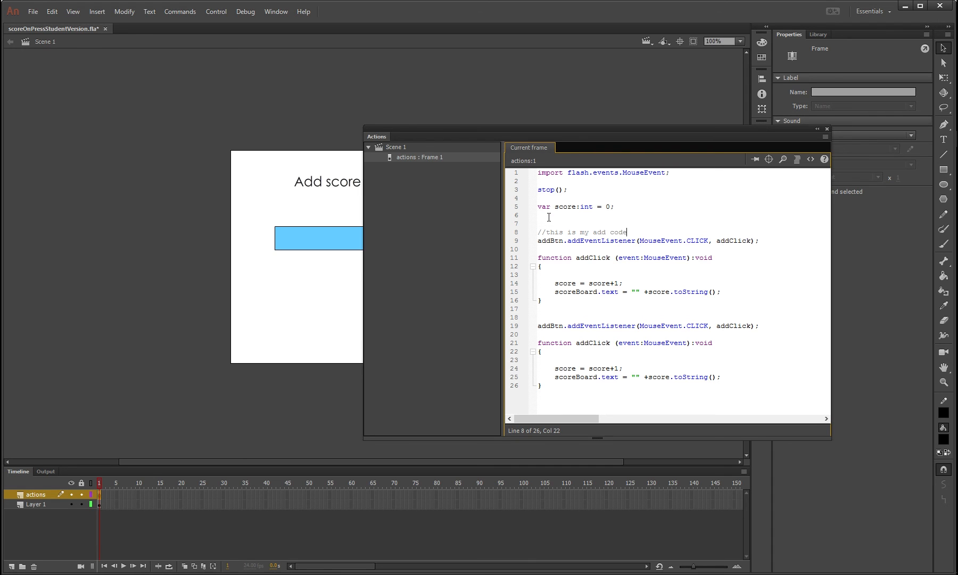
type("(a")
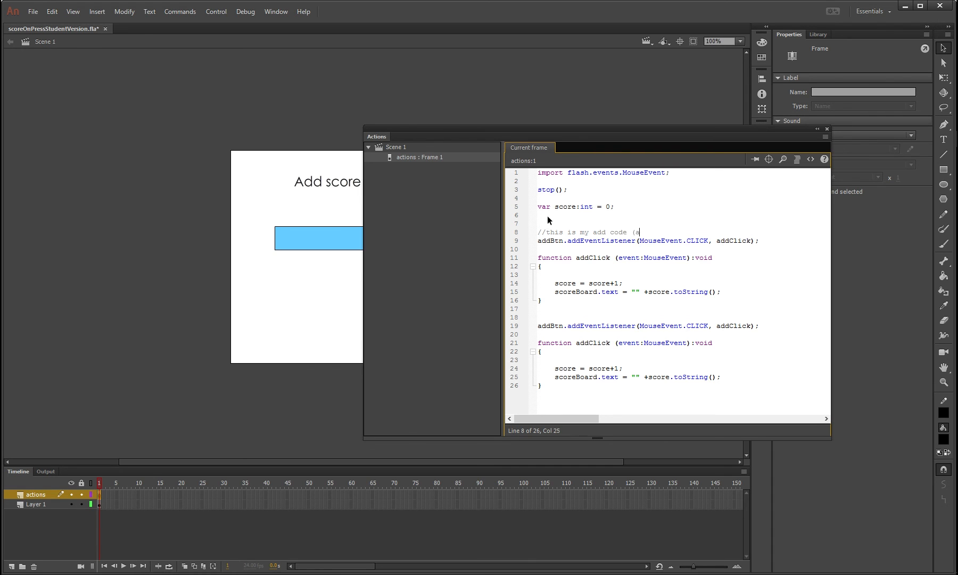
type("dds the score)")
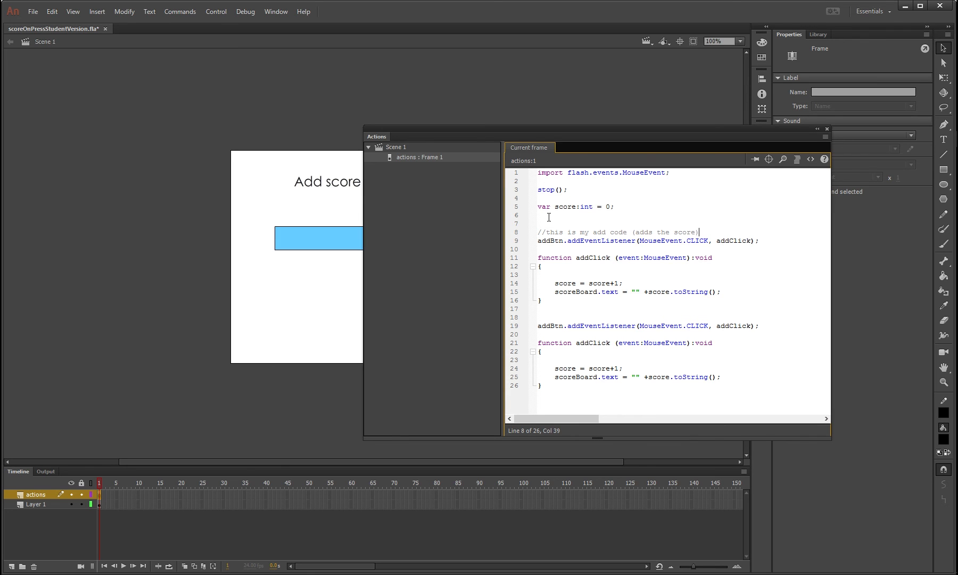
Copy the comment above the second block and change "add" to "subtraction".
left_click_drag(700, 231, 552, 231)
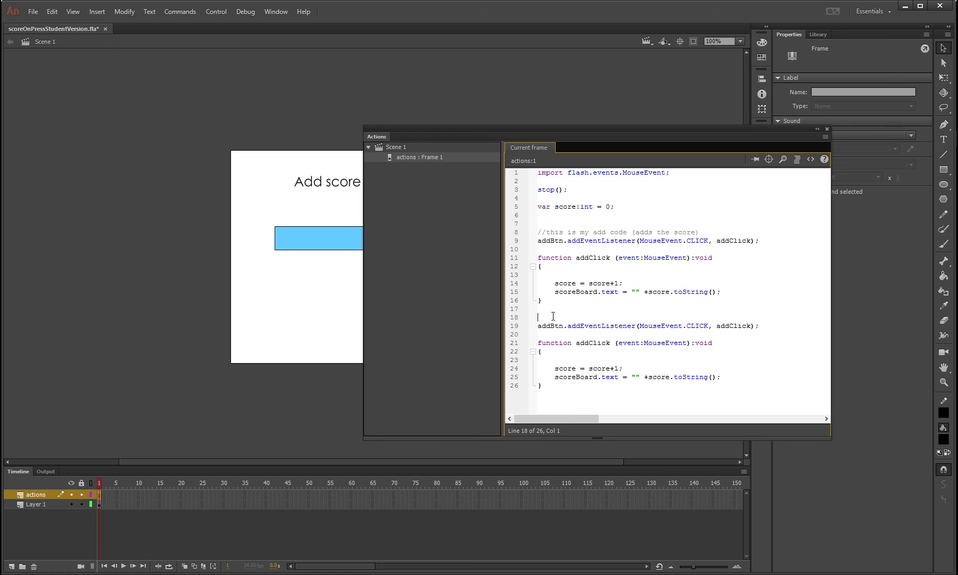
double_click(601, 334)
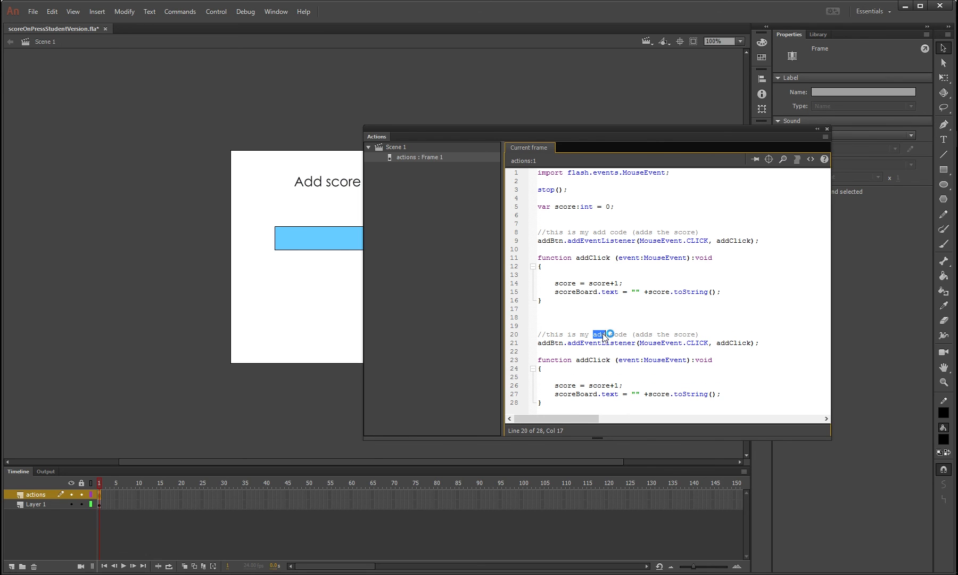
type("subtraction")
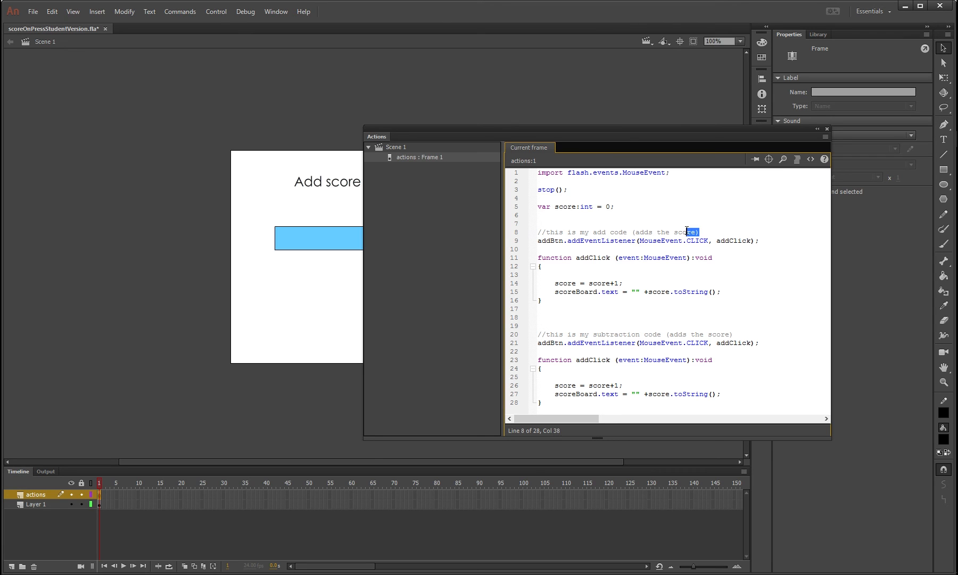
left_click(621, 325)
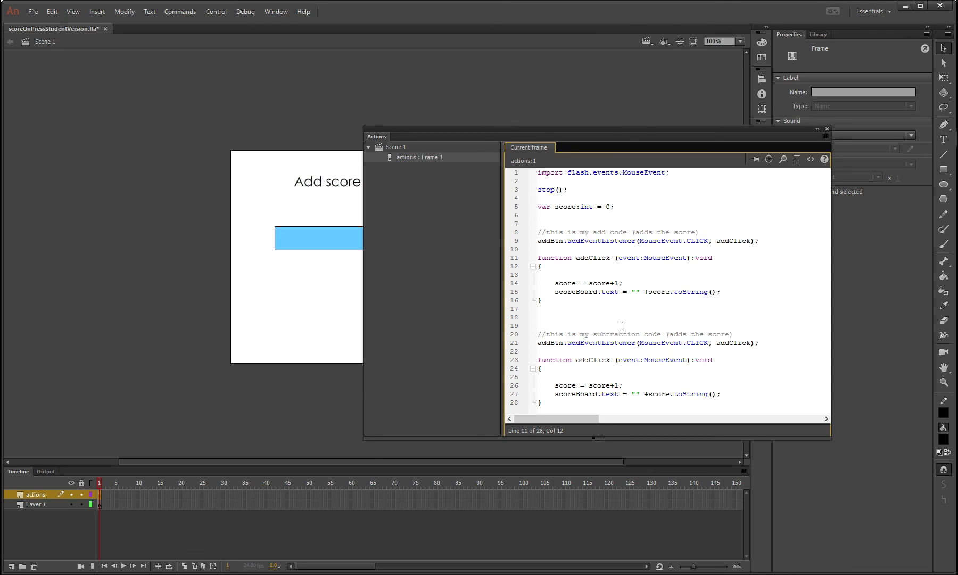
left_click(636, 333)
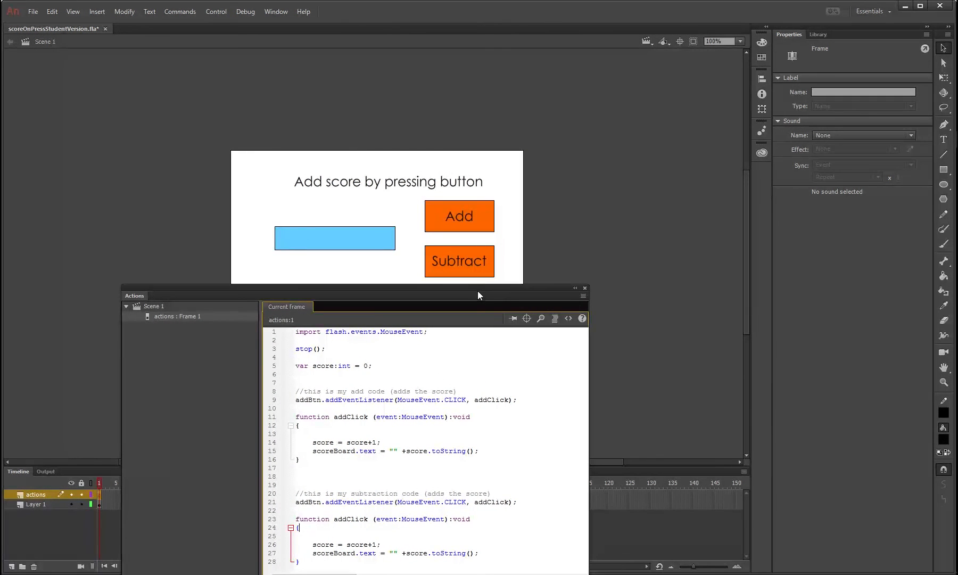
Edit the copied block for subBtn/subClick, deleting the plus sign so the score decreases.
left_click(459, 261)
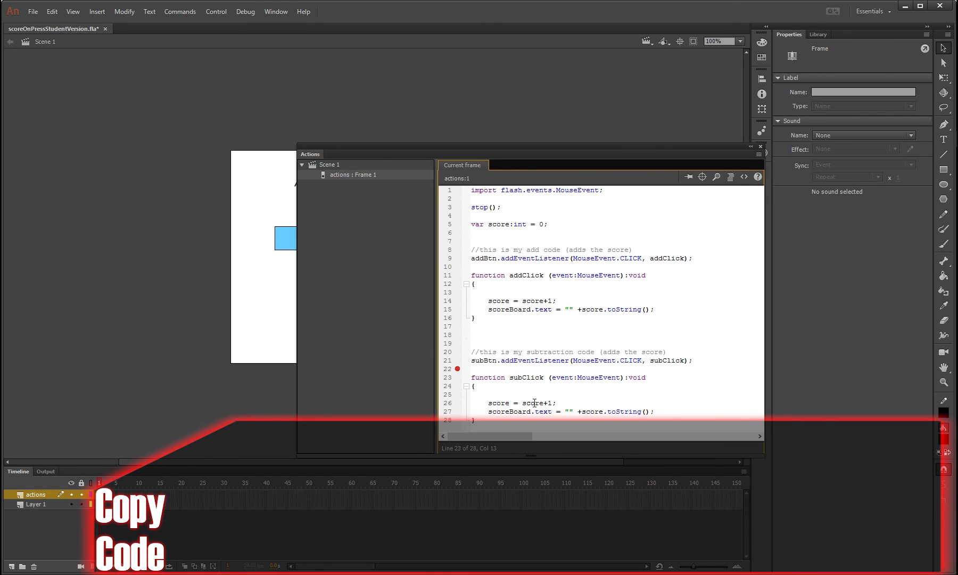
left_click(549, 402)
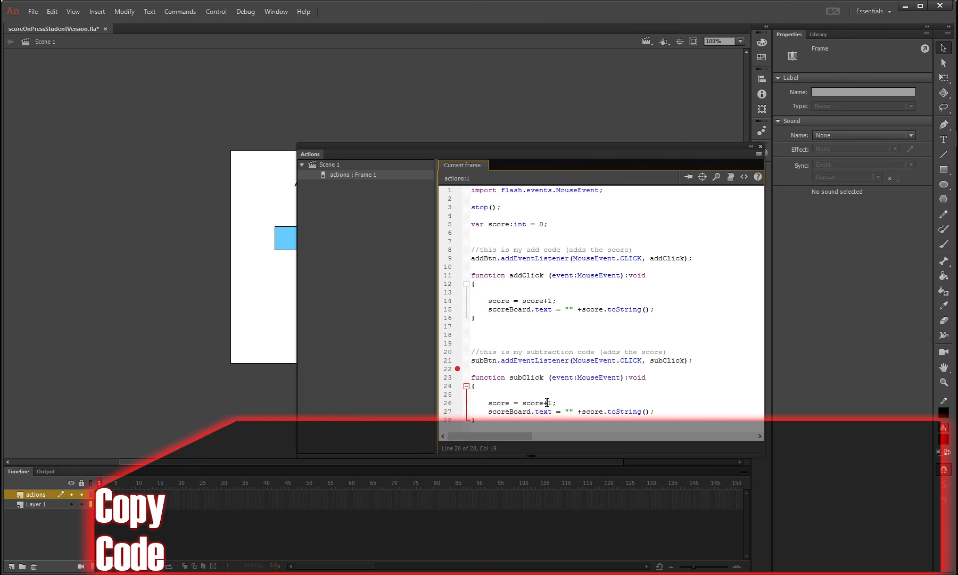
key("Backspace")
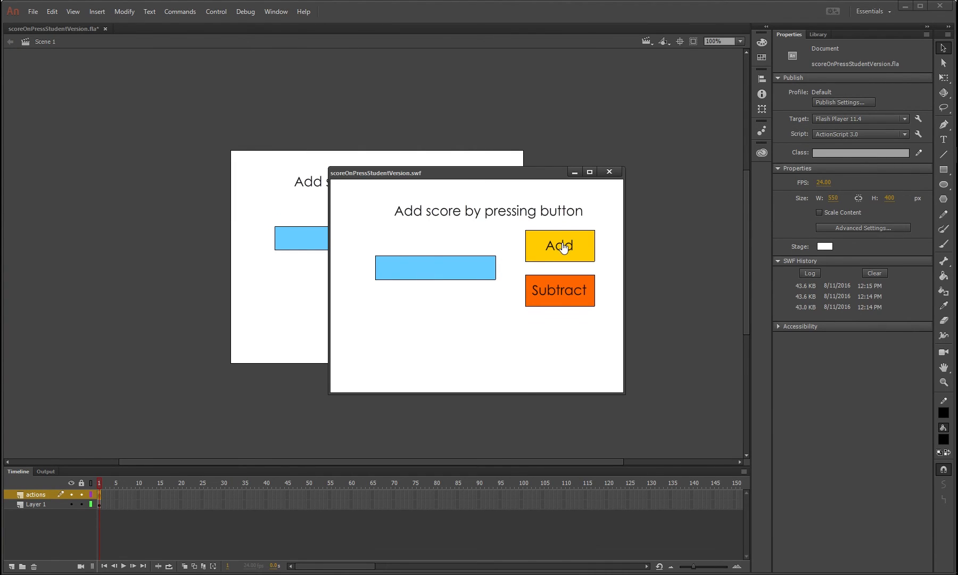
In the running movie, click Add, Subtract, then Add again so the score reads 2.
left_click(558, 246)
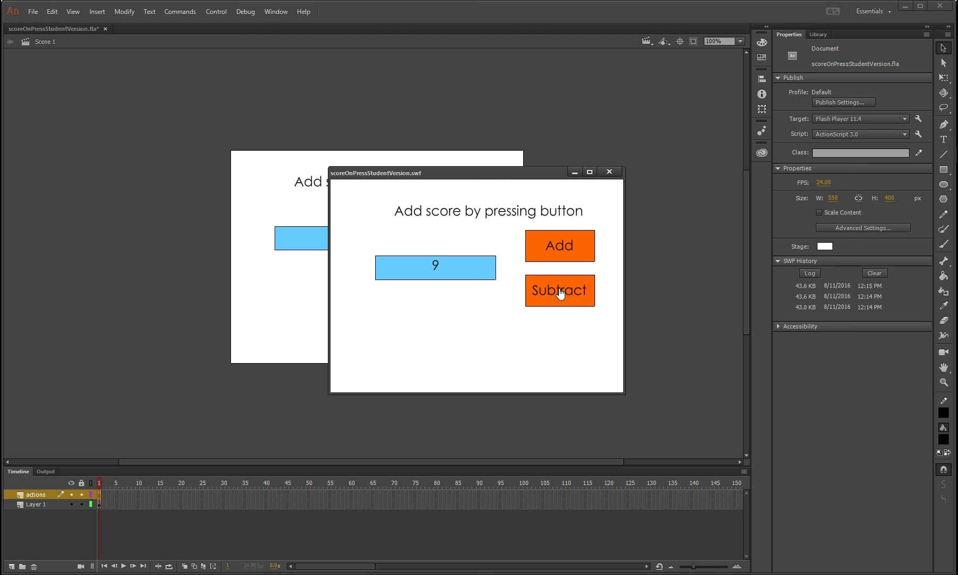
left_click(559, 290)
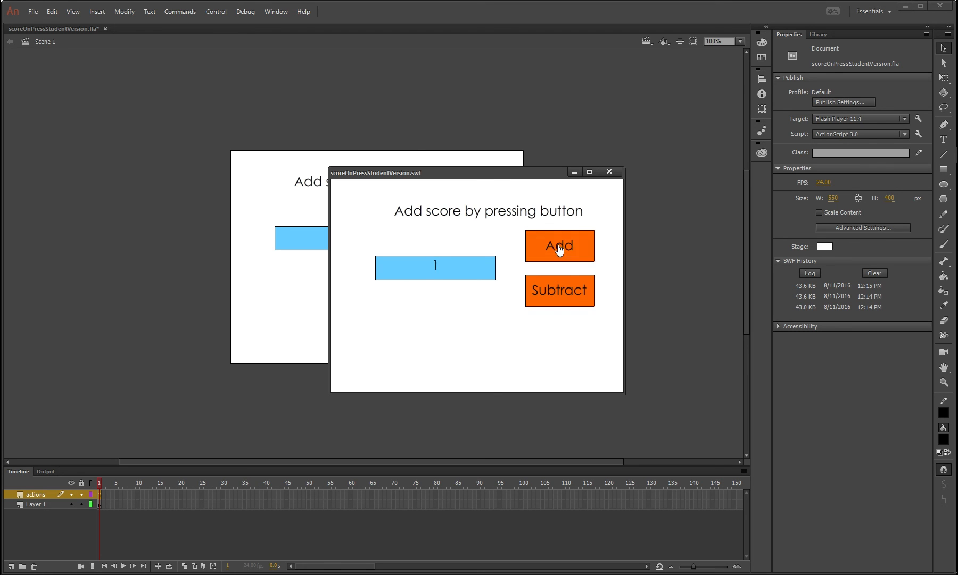
left_click(559, 245)
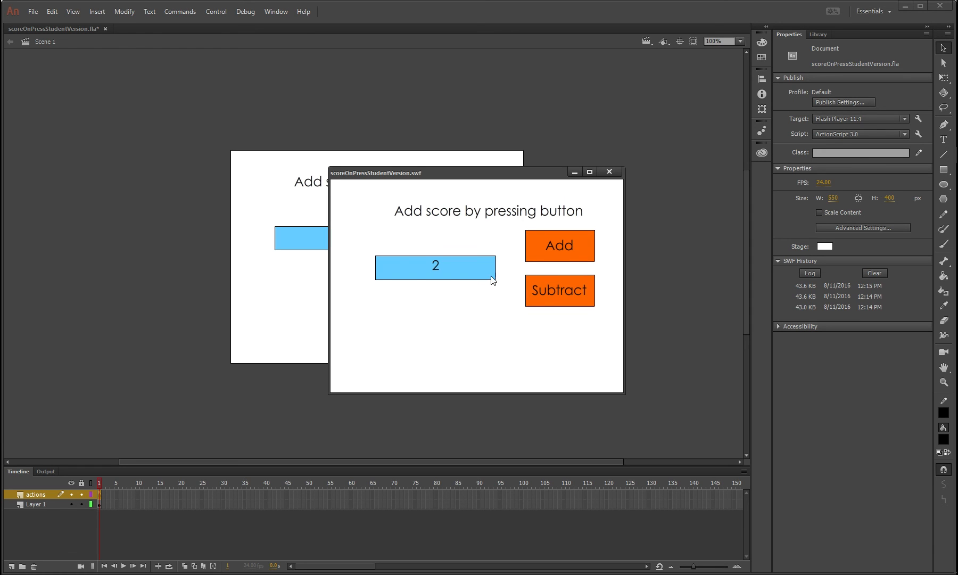
mouse_move(486, 278)
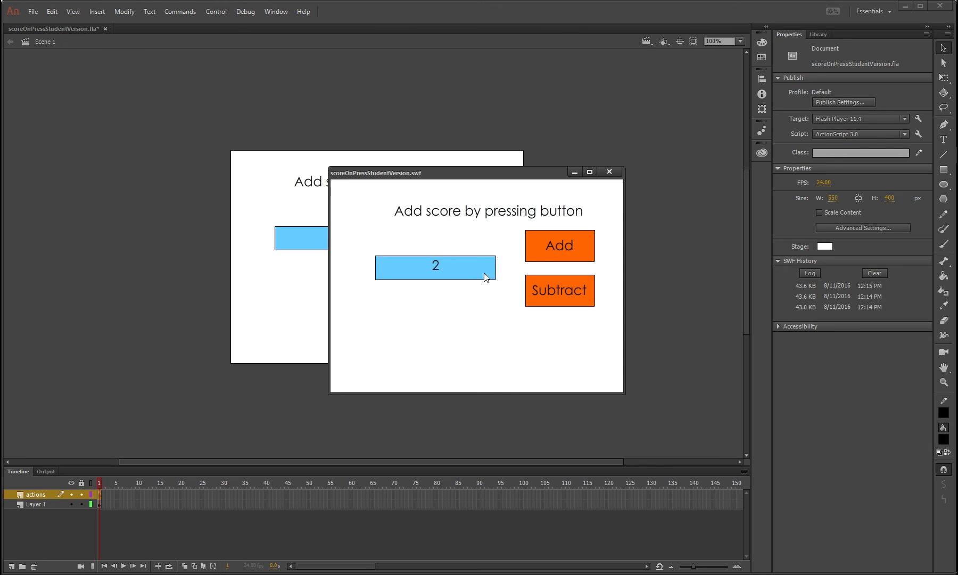
mouse_move(608, 172)
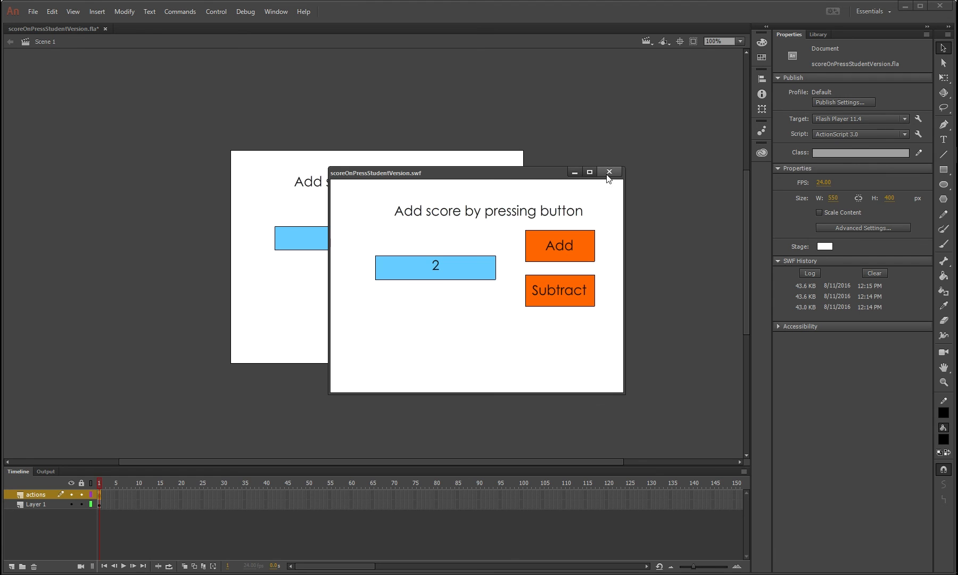